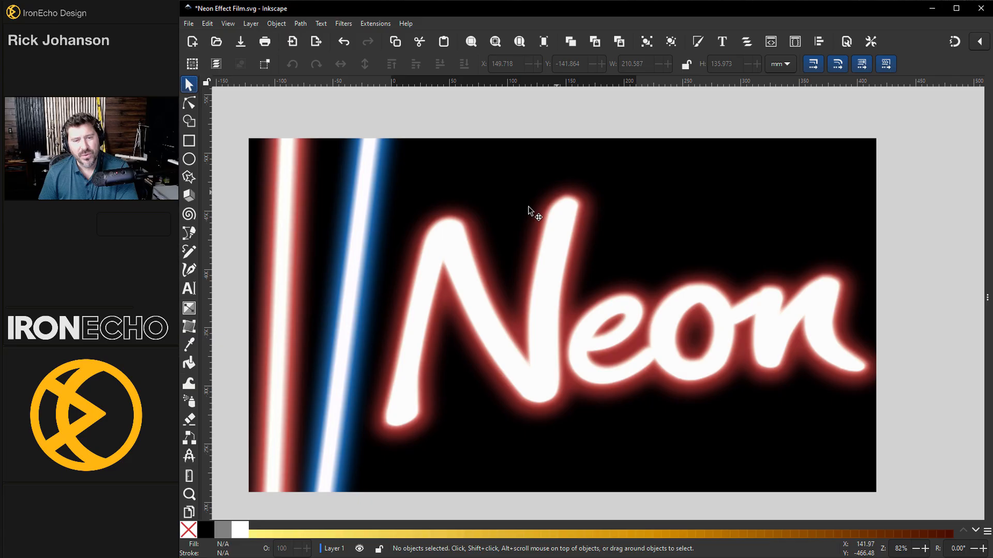
mouse_move(612, 340)
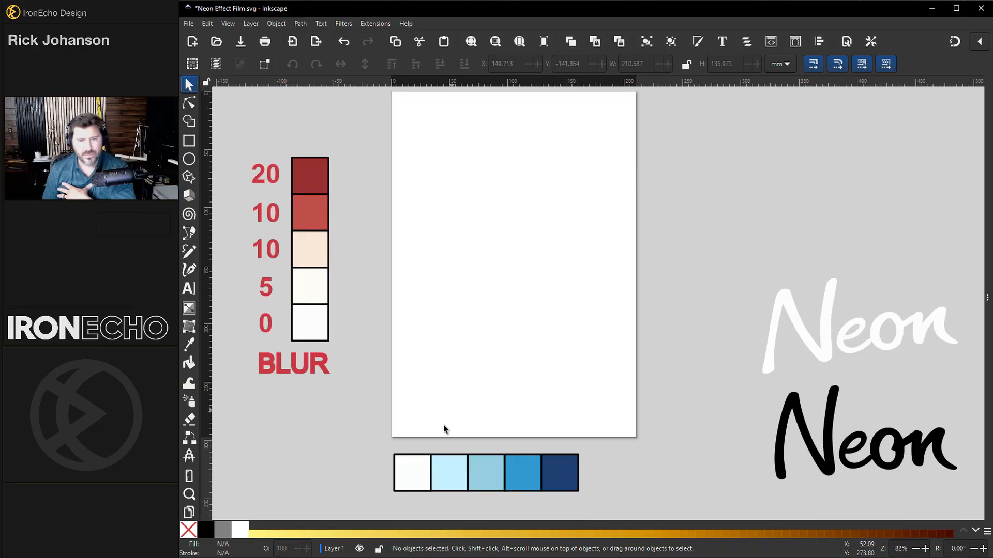
mouse_move(639, 389)
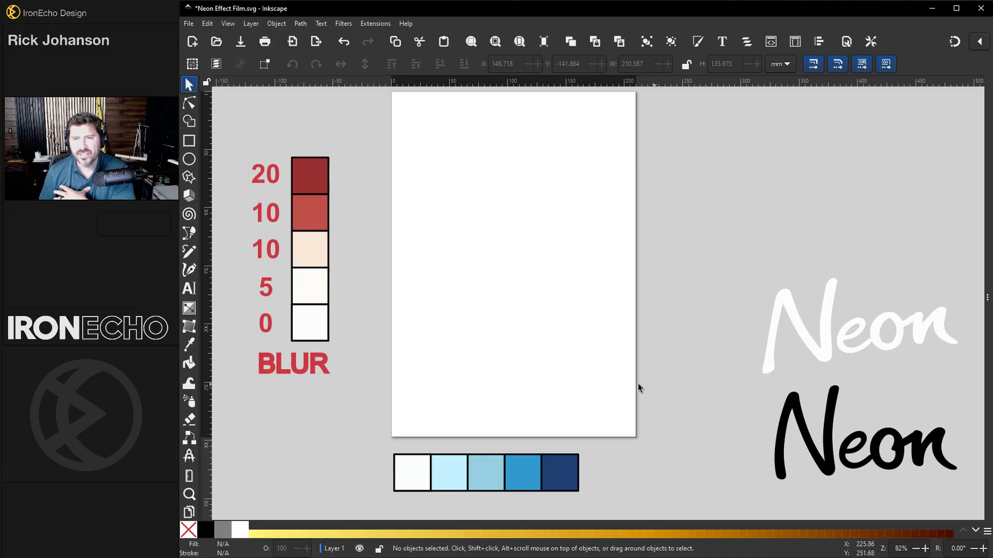
mouse_move(553, 382)
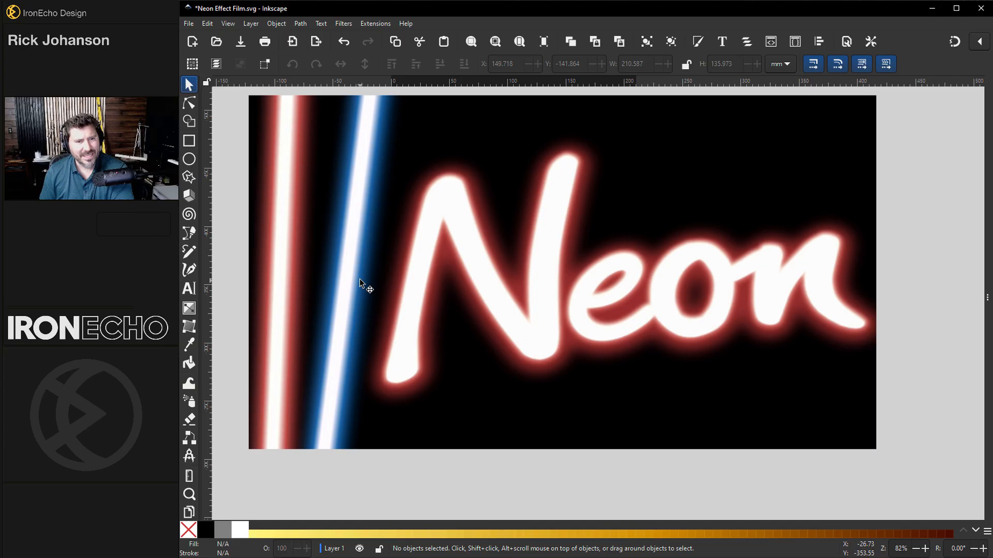
mouse_move(672, 318)
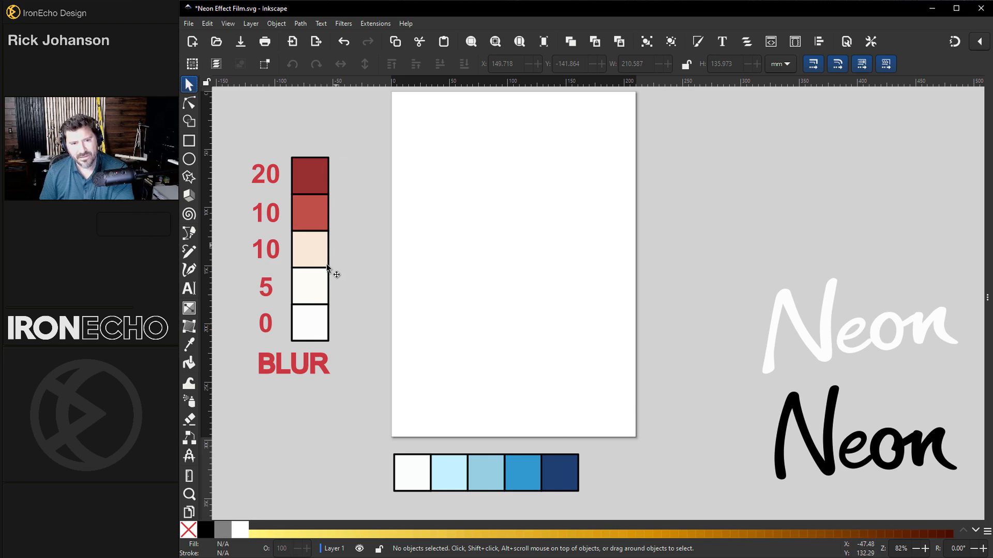
mouse_move(326, 190)
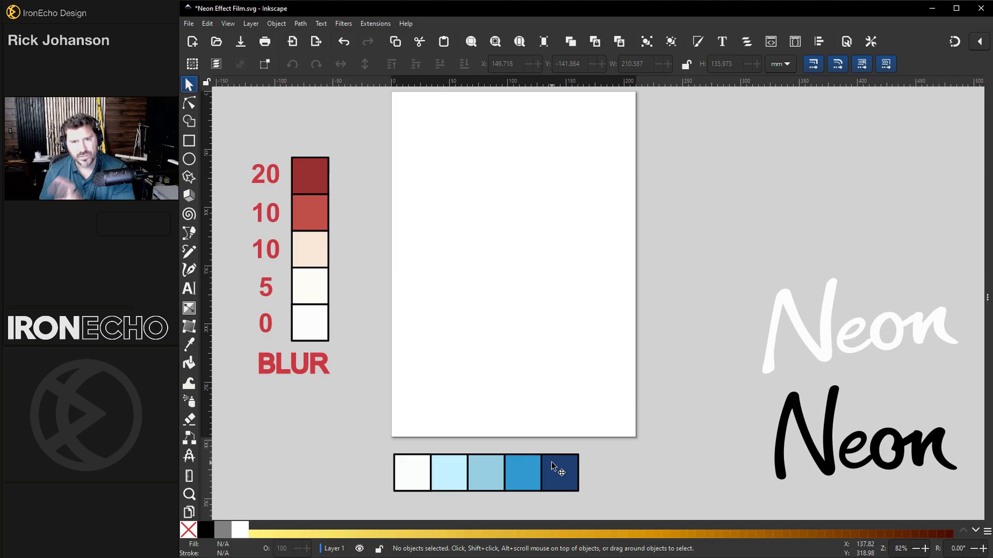
mouse_move(357, 254)
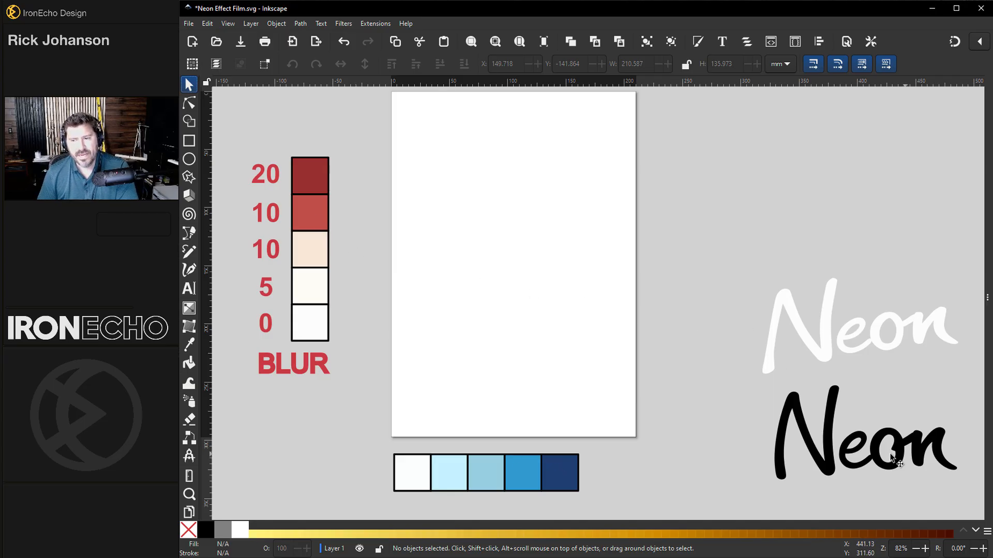
mouse_move(666, 343)
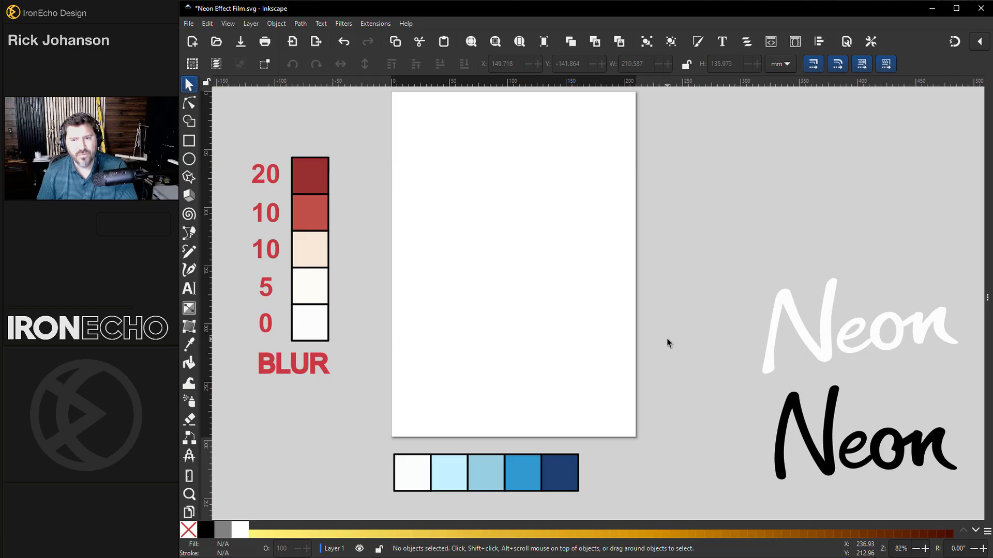
mouse_move(505, 433)
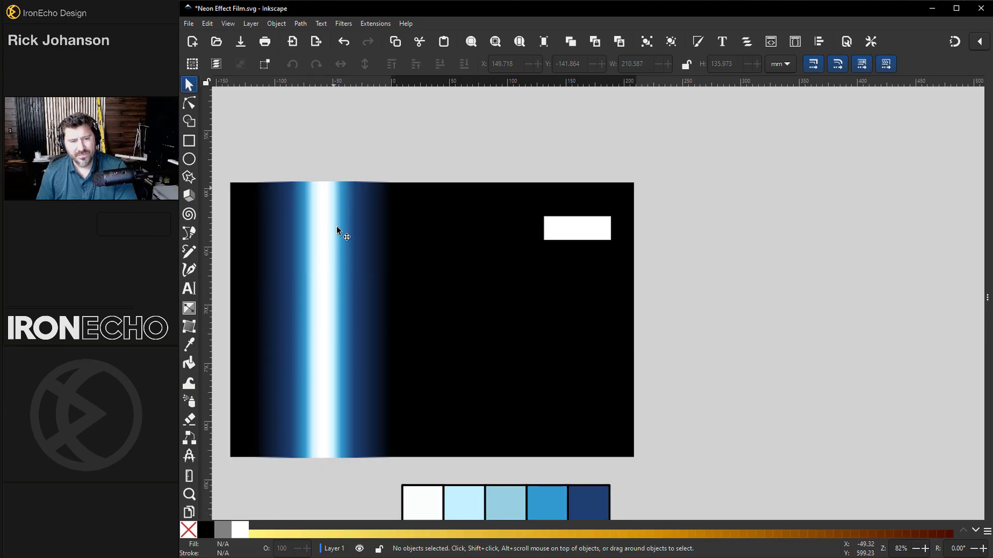
Give the small rectangle on the black panel a red flat fill turned into a linear gradient
click(577, 228)
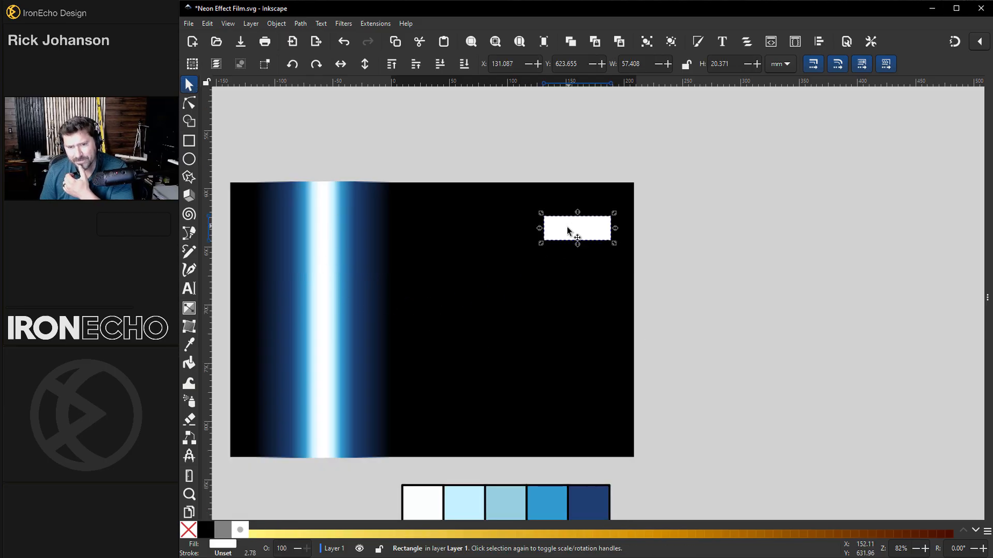
drag(575, 228, 650, 166)
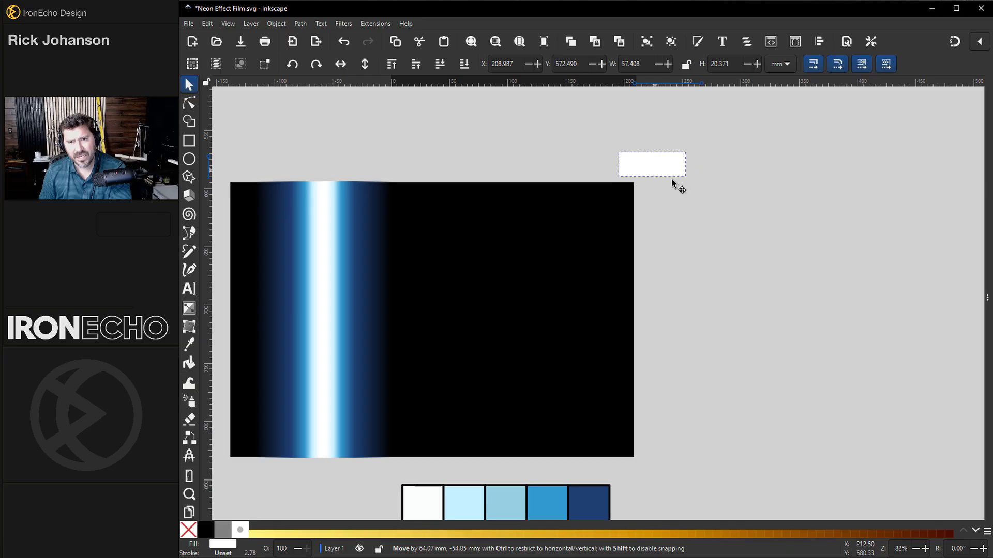
drag(651, 165, 537, 249)
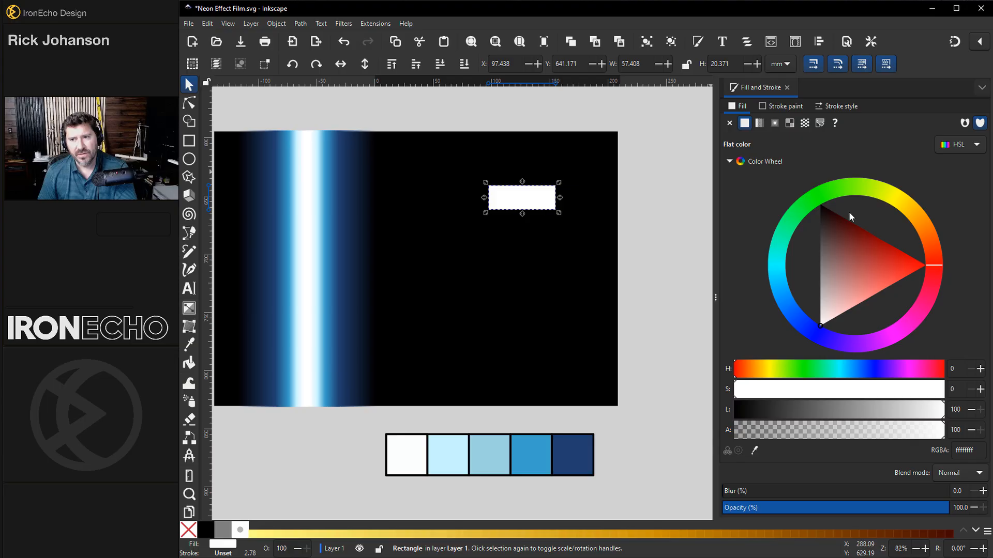
mouse_move(744, 132)
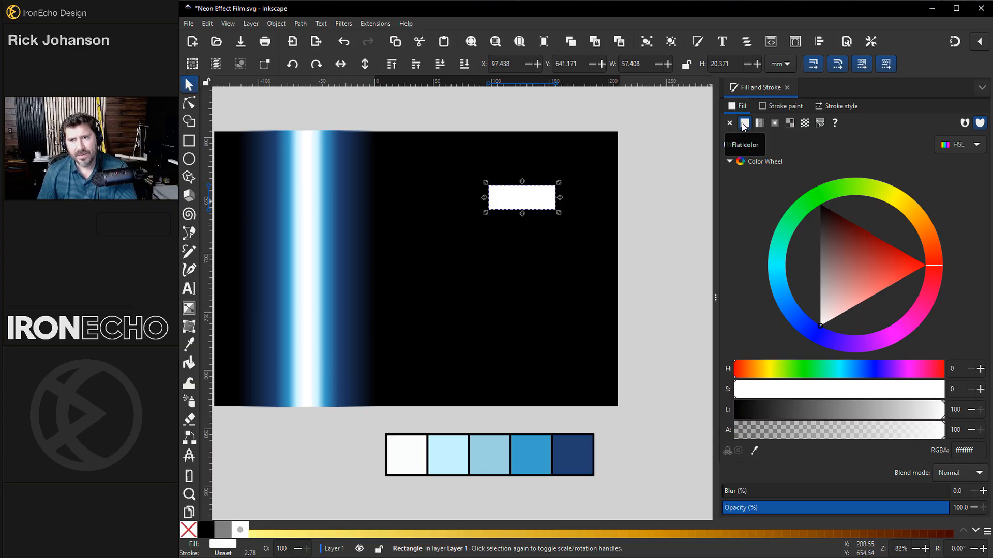
click(875, 257)
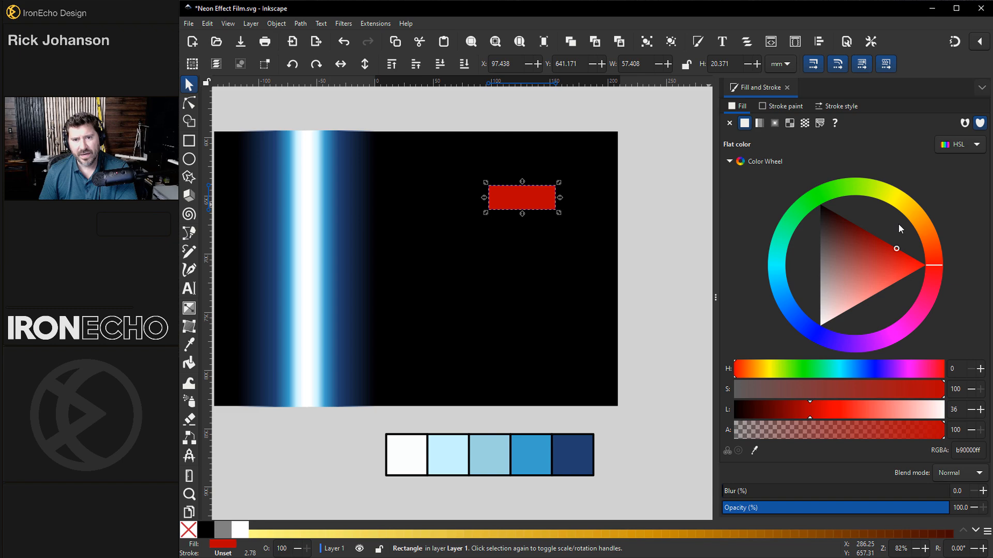
click(759, 123)
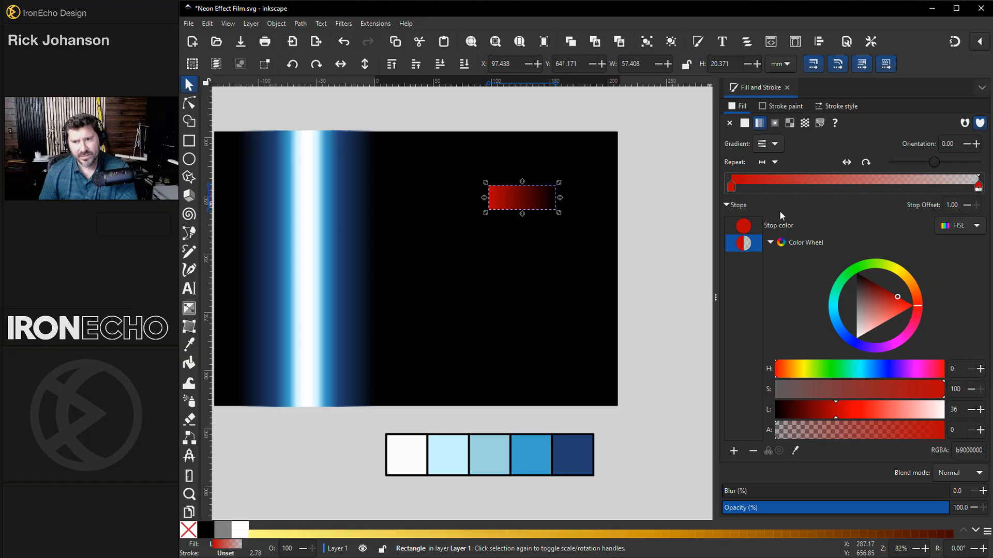
Add a translucent orange middle stop and settle it about a third along the gradient
click(730, 184)
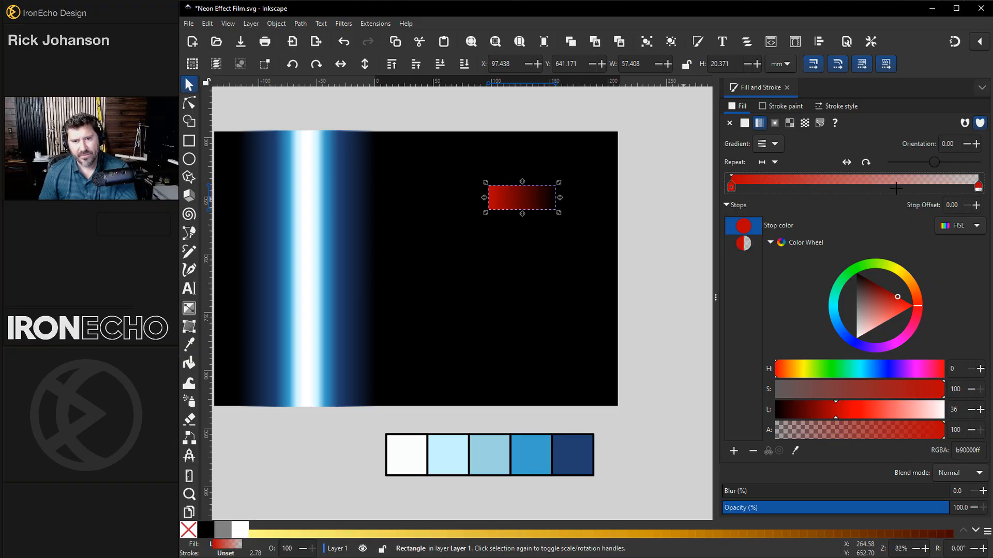
drag(975, 185, 851, 186)
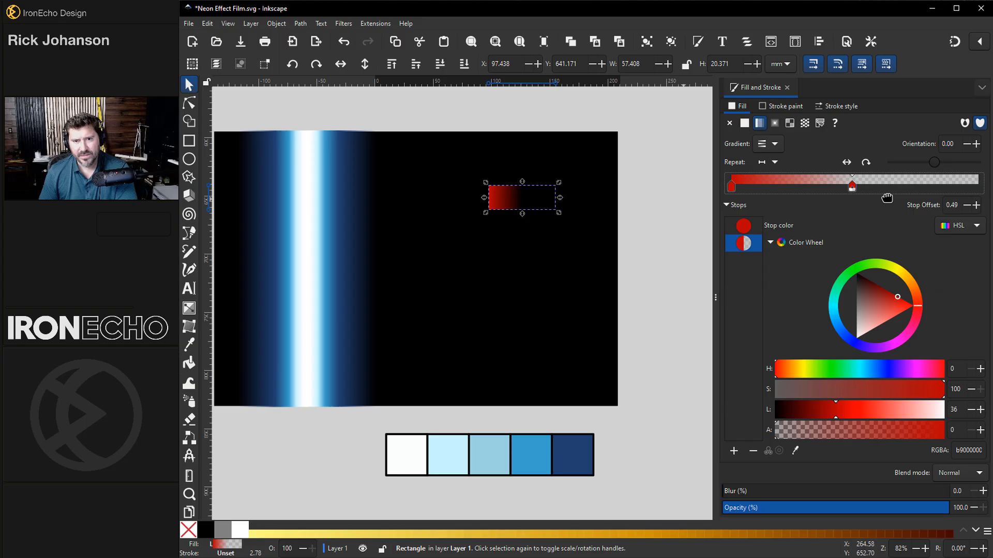
drag(851, 184, 978, 184)
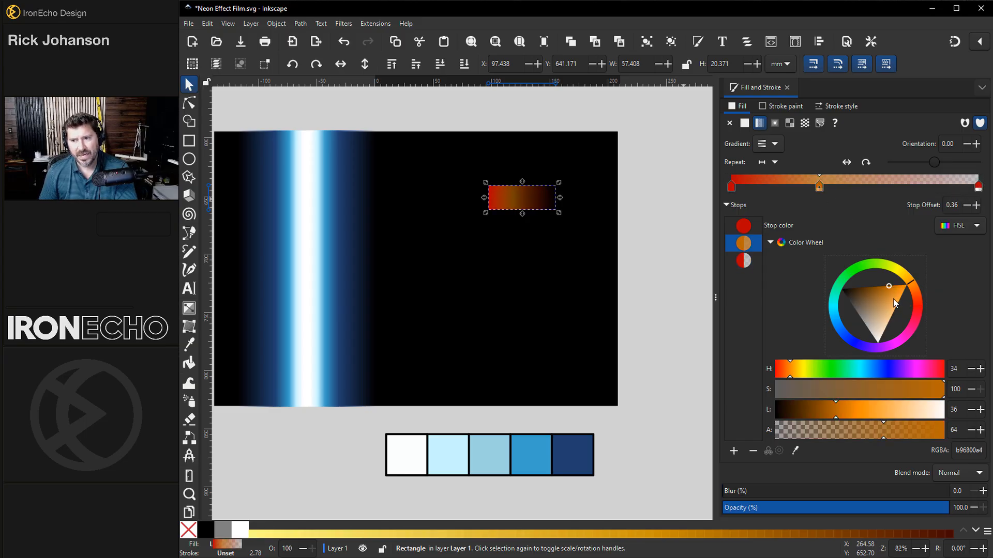
drag(818, 185, 779, 185)
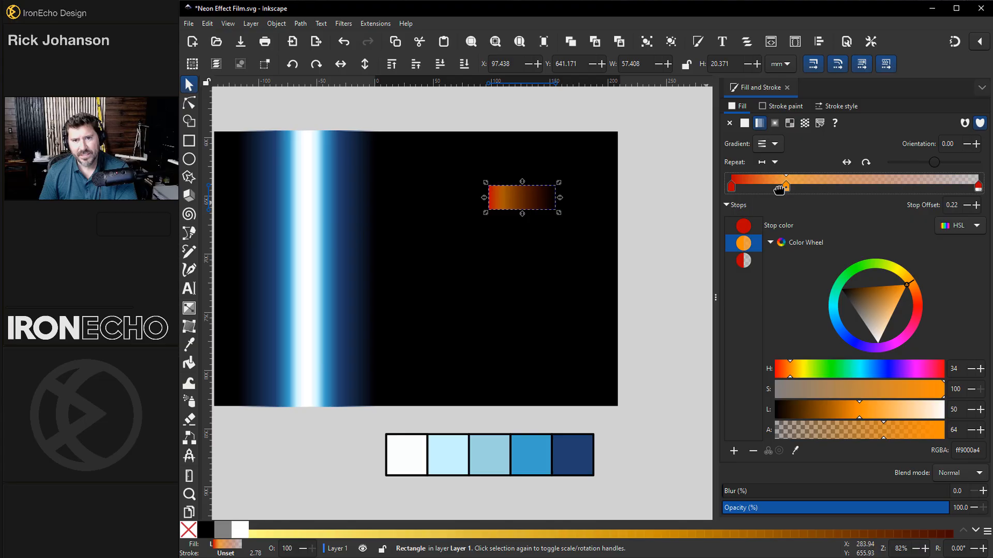
drag(780, 184, 822, 184)
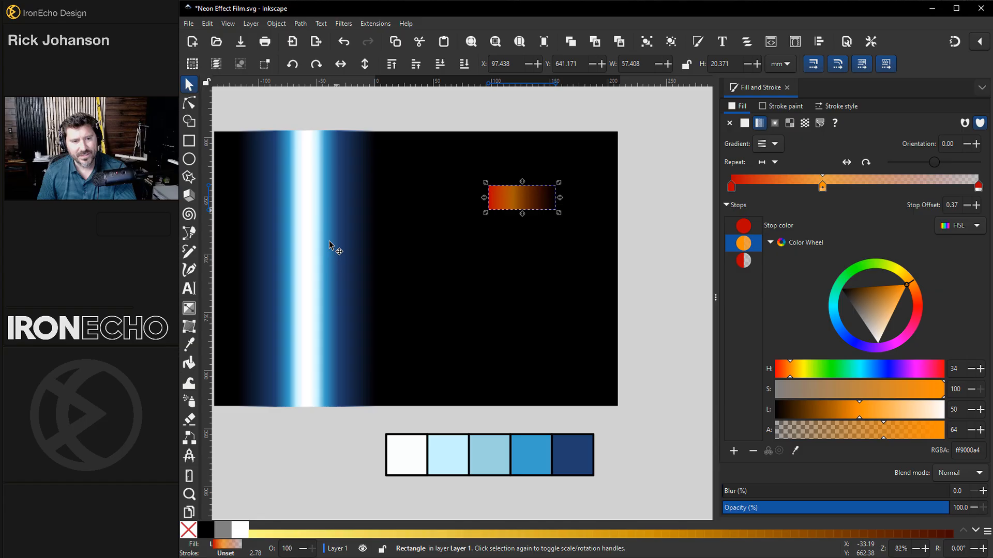
mouse_move(496, 244)
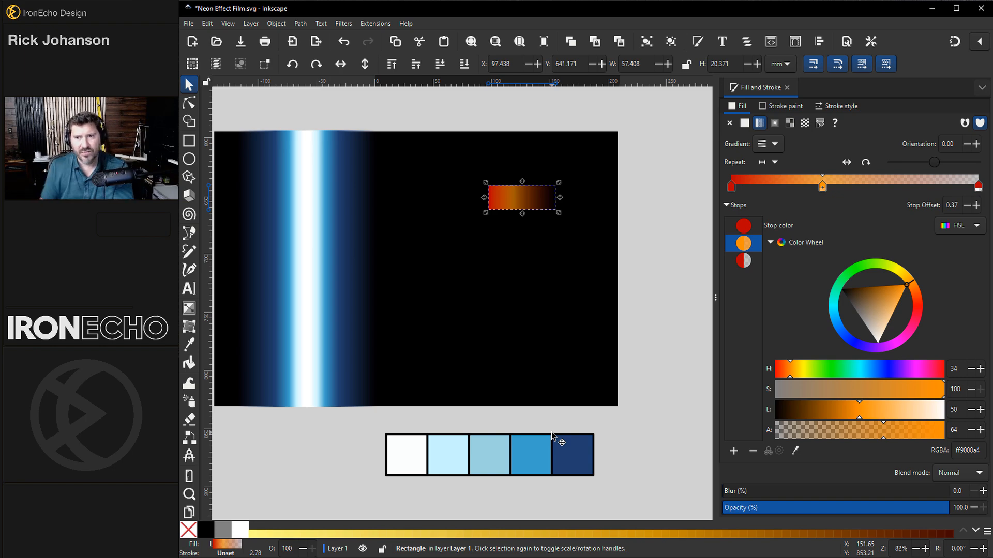
Give the wide white rectangle a linear gradient fill starting from its white stop
click(744, 123)
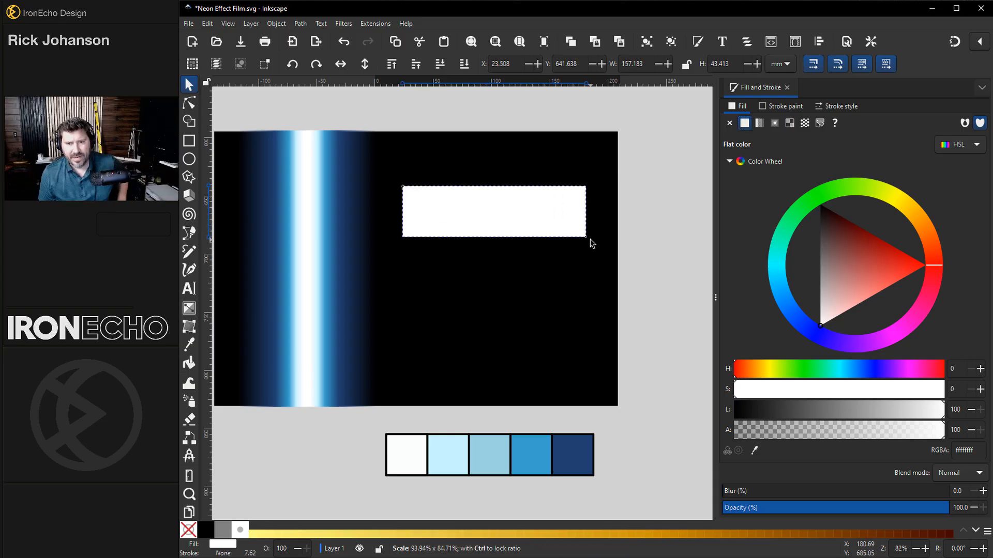
click(495, 211)
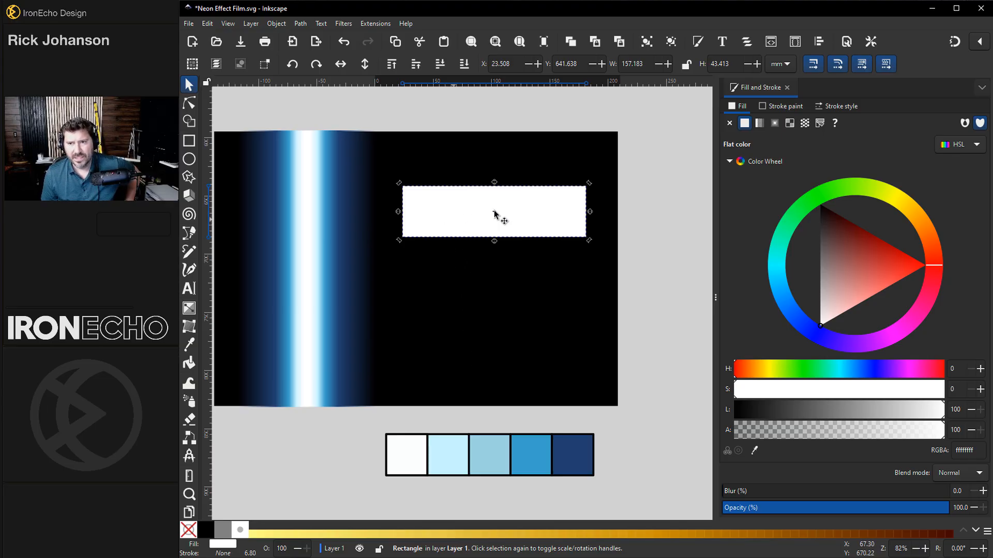
click(759, 123)
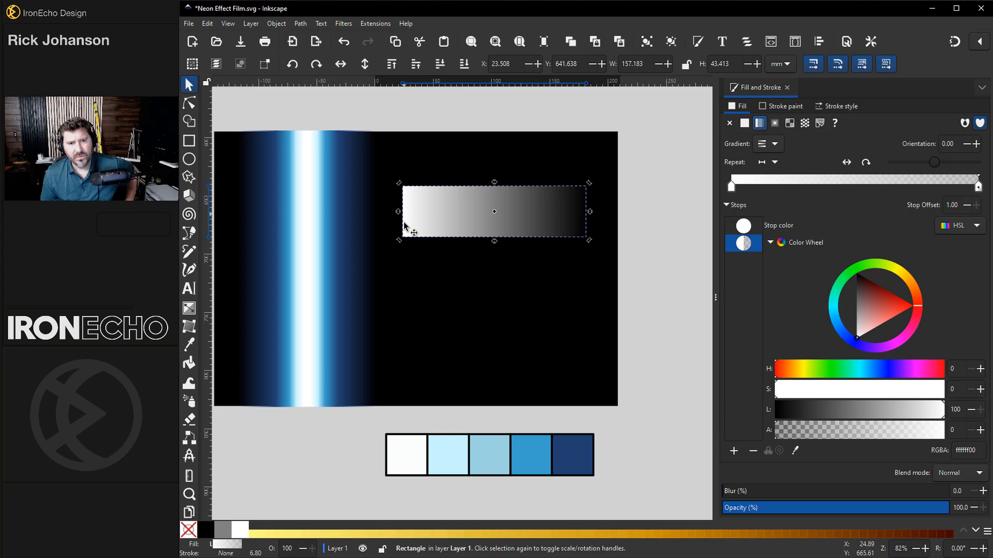
mouse_move(576, 223)
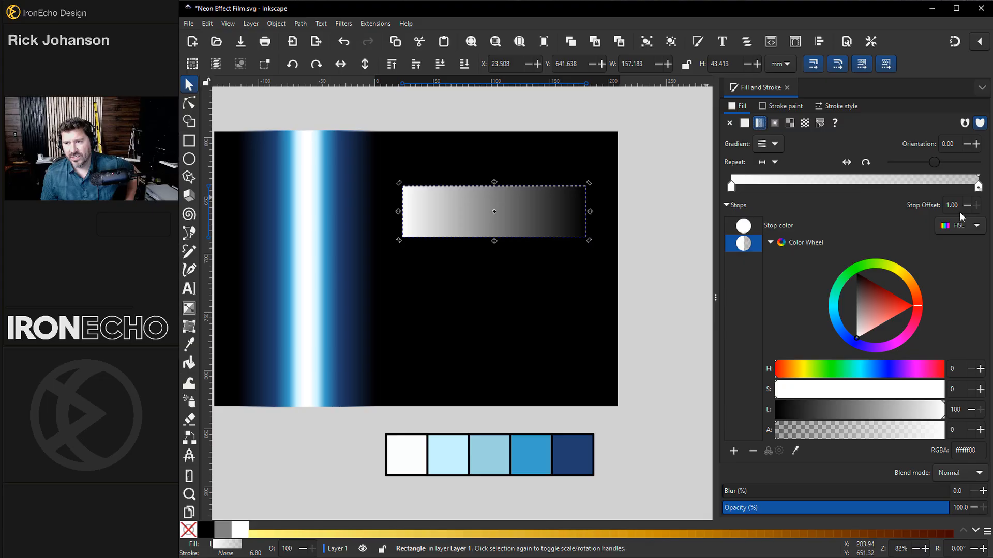
mouse_move(791, 329)
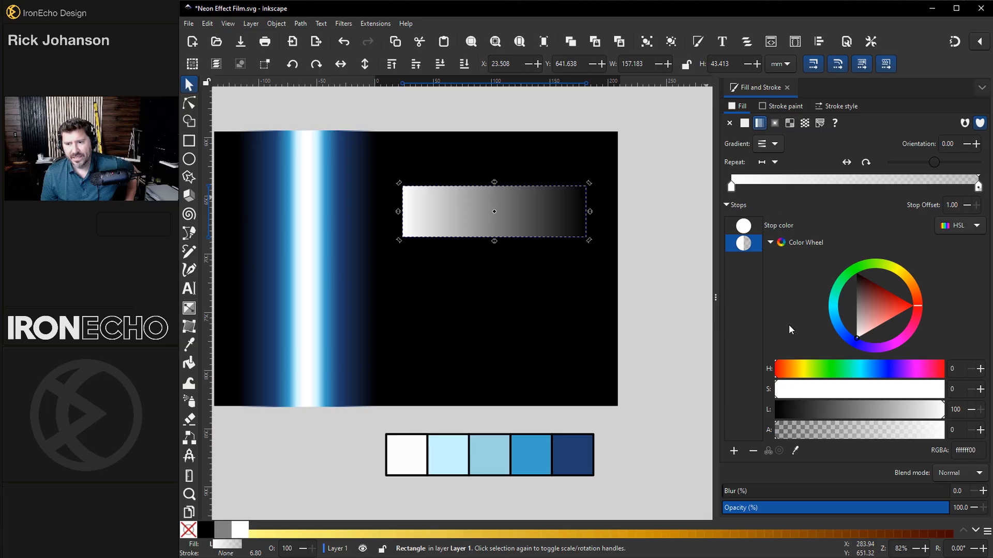
mouse_move(722, 213)
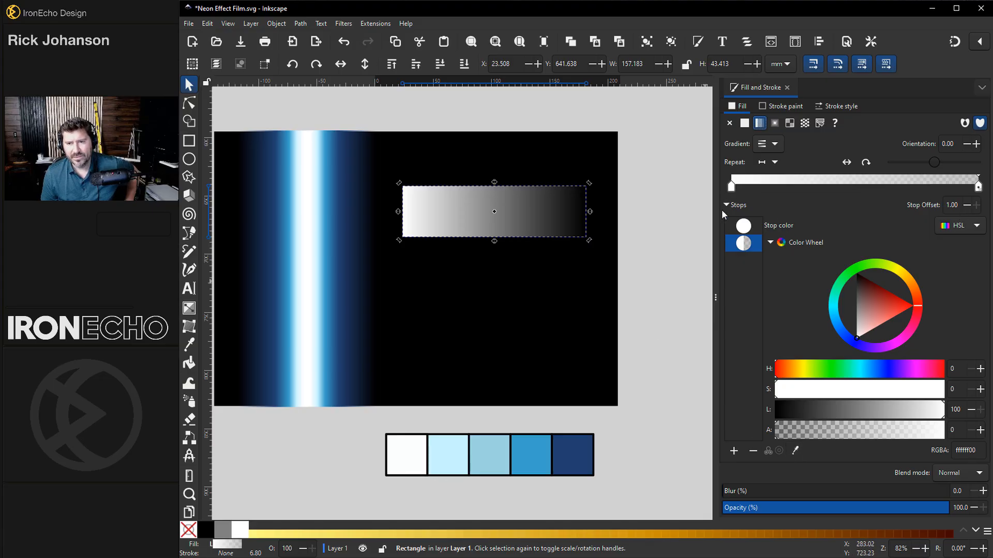
click(750, 183)
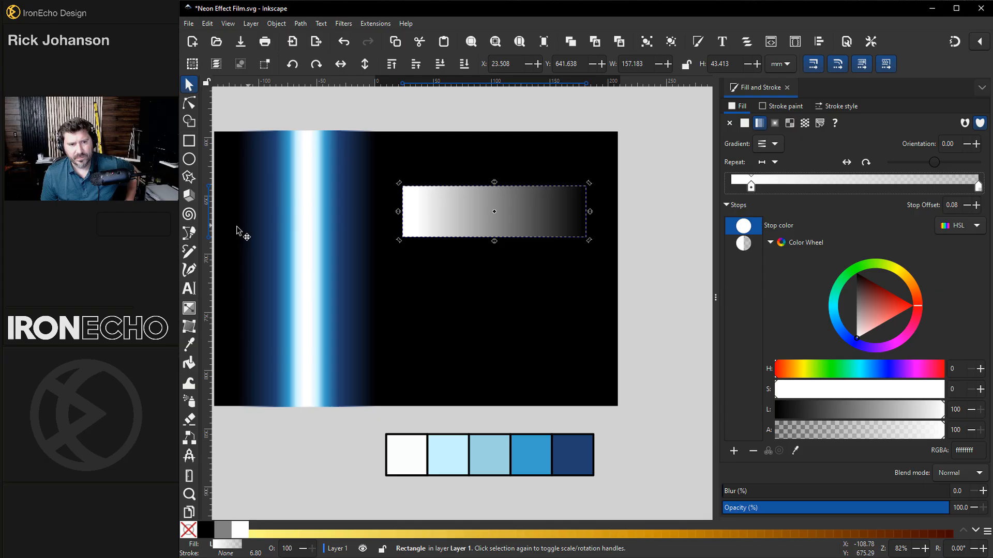
mouse_move(747, 345)
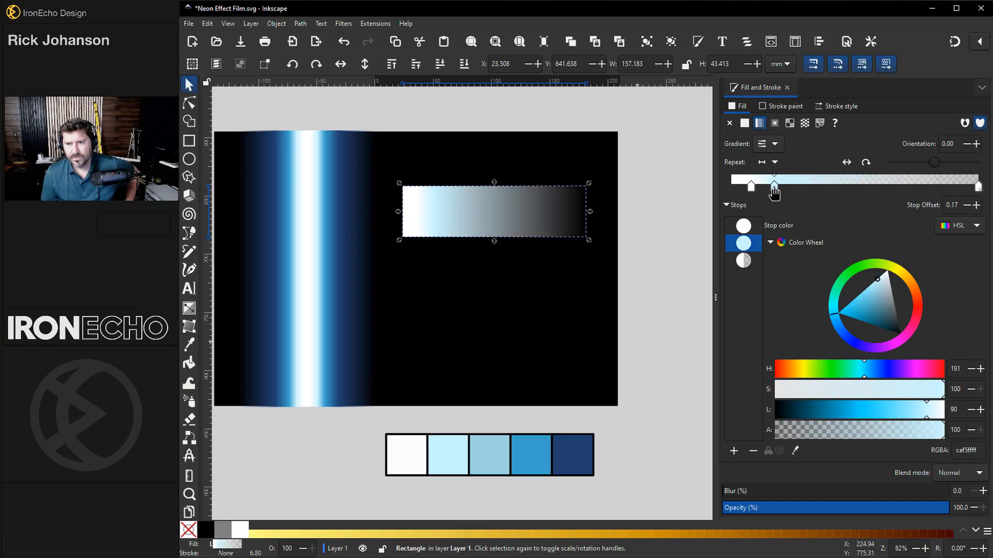
Add medium and deeper blue stops to build the five-colour blue fade
drag(775, 185, 766, 185)
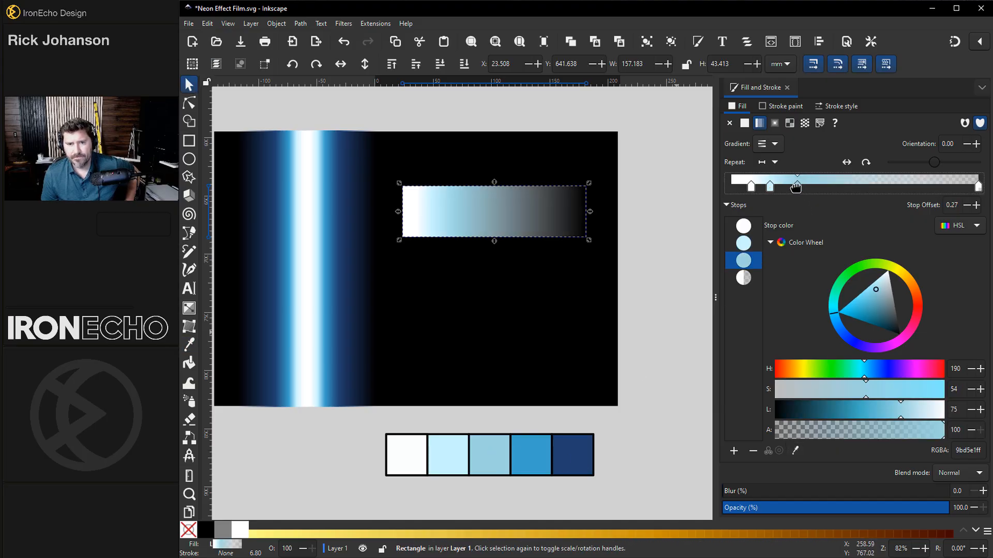
drag(797, 185, 834, 182)
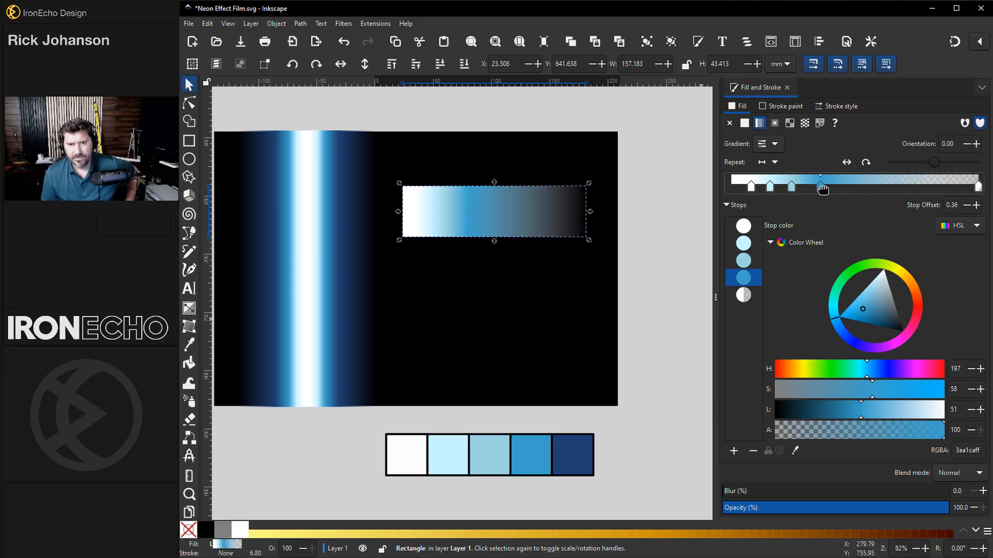
drag(822, 186, 793, 186)
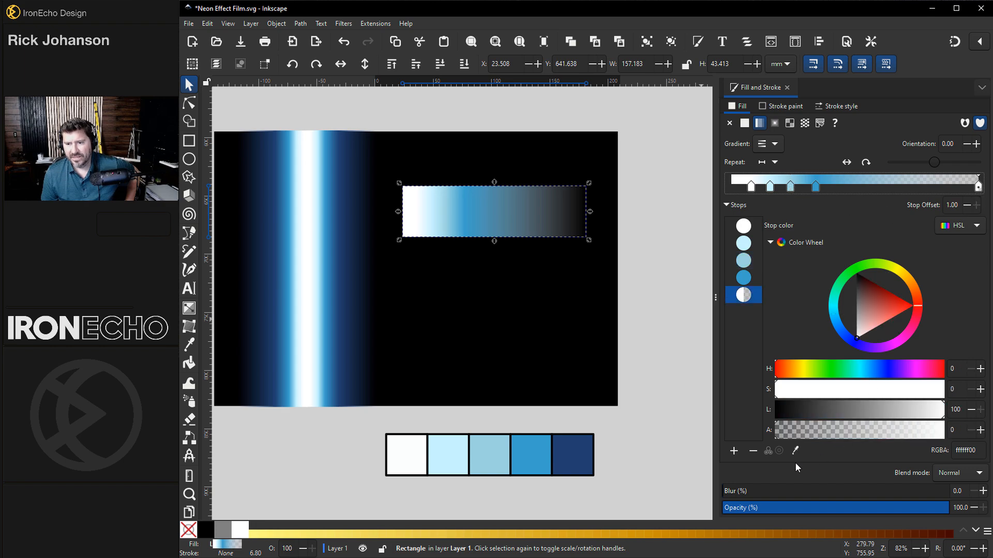
click(885, 317)
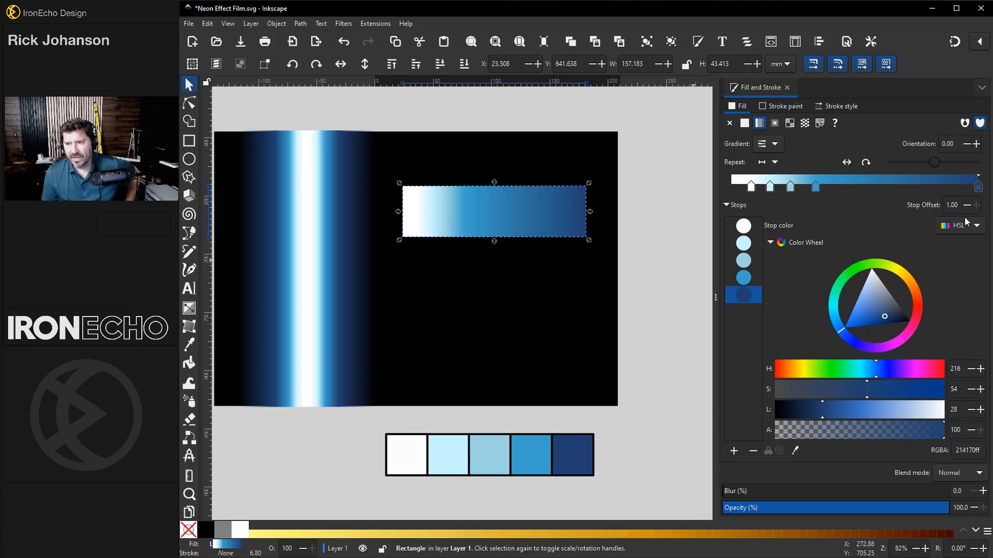
mouse_move(771, 429)
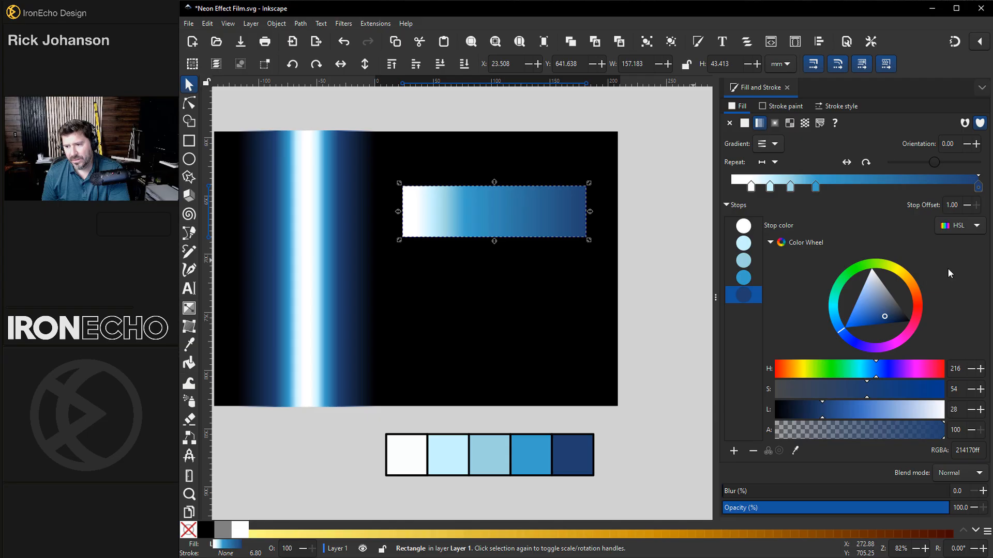
mouse_move(894, 435)
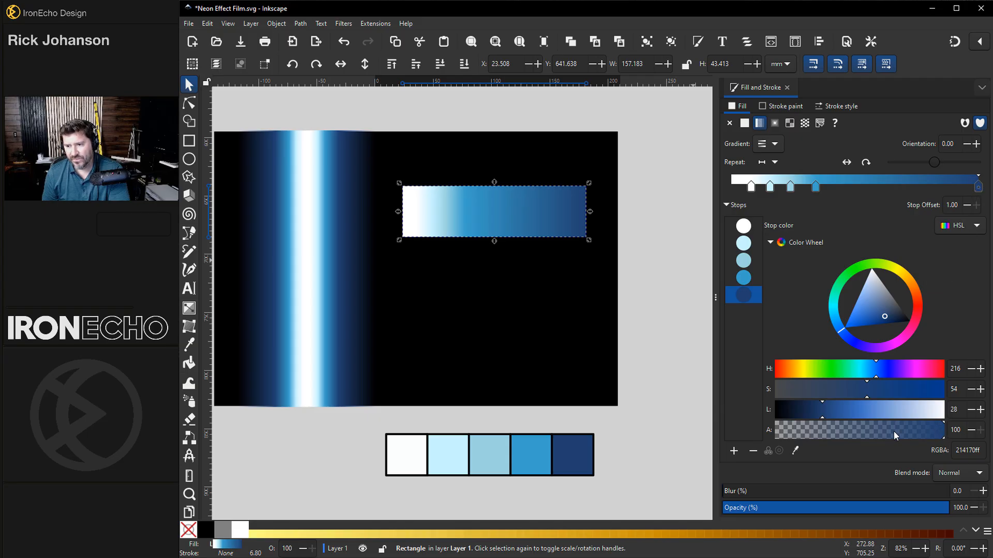
Bunch the light stops toward the bright end, the third stop at about 0.28
click(763, 186)
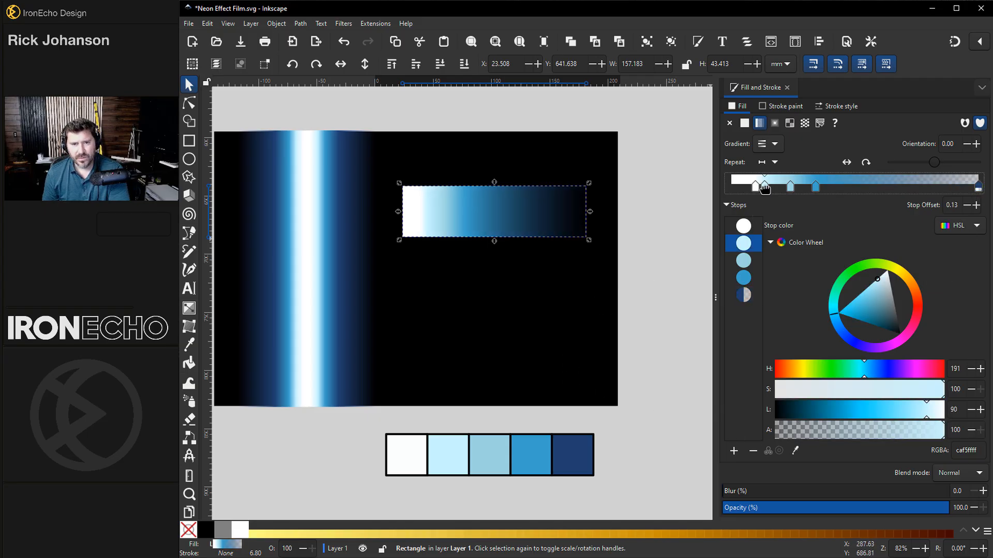
drag(763, 186, 781, 187)
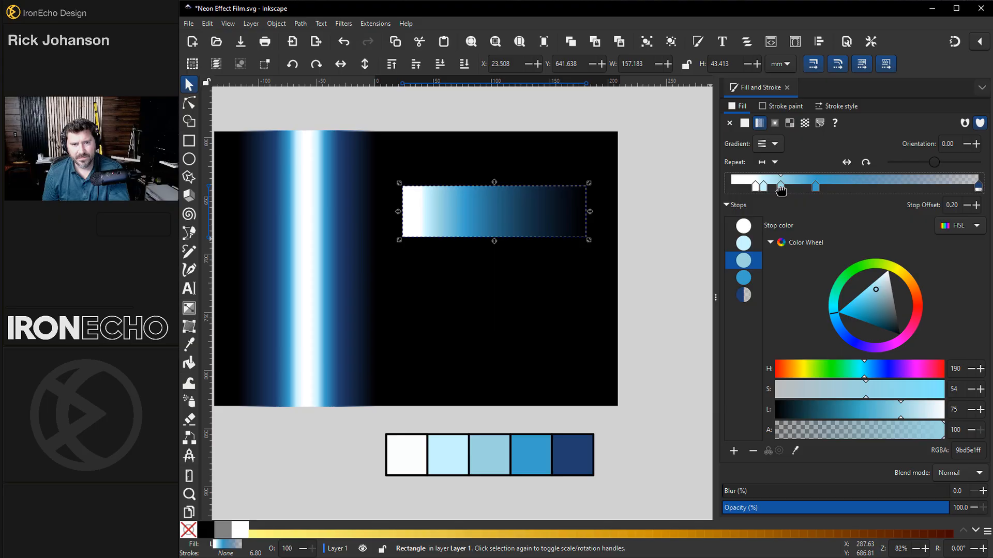
drag(780, 187, 816, 186)
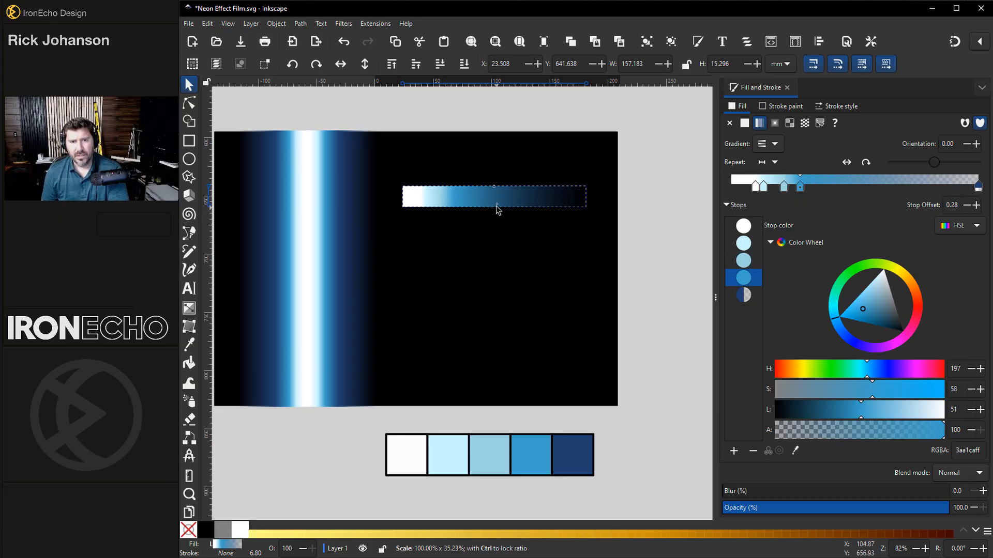
Scale the gradient rectangle into a narrow full-height column and reposition its last stop
drag(583, 197, 509, 196)
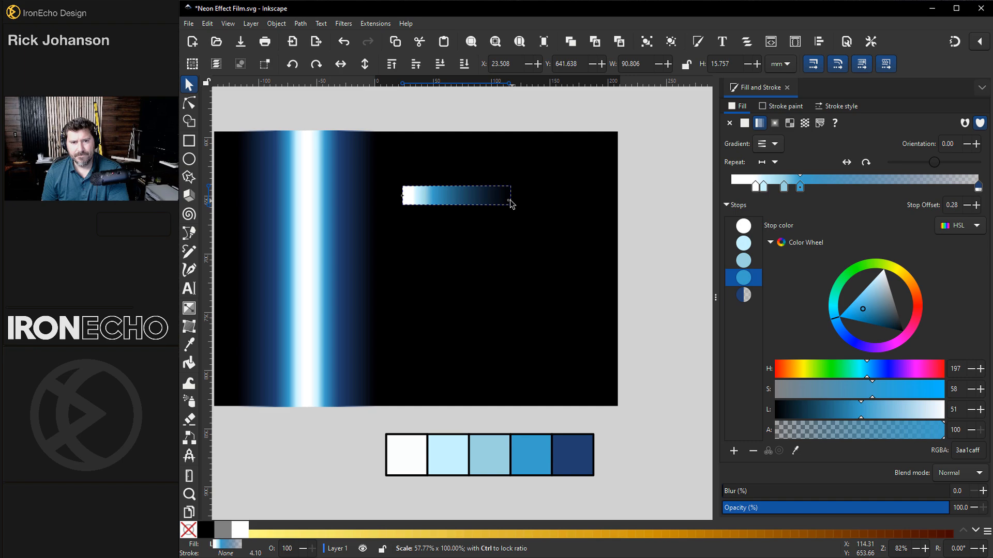
drag(456, 194, 523, 151)
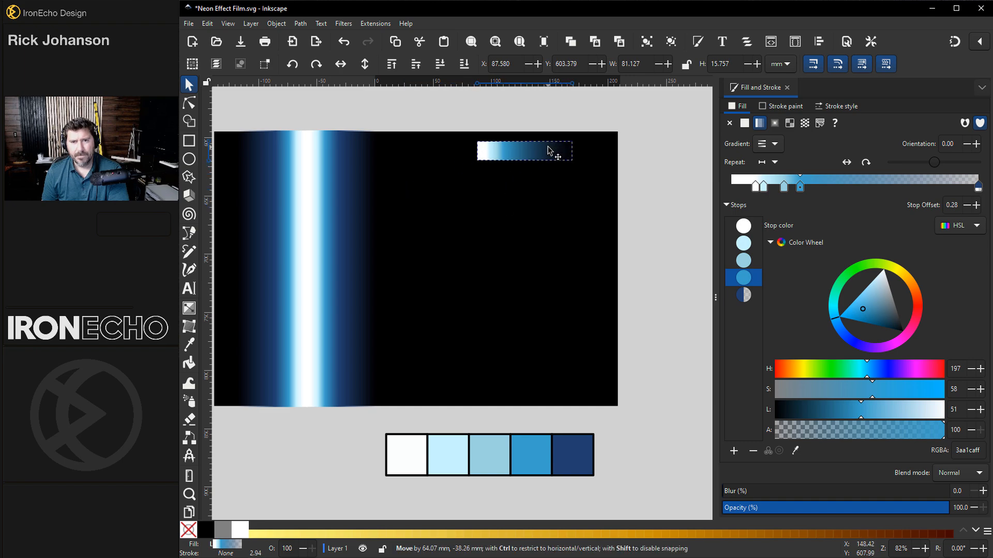
drag(525, 165, 524, 377)
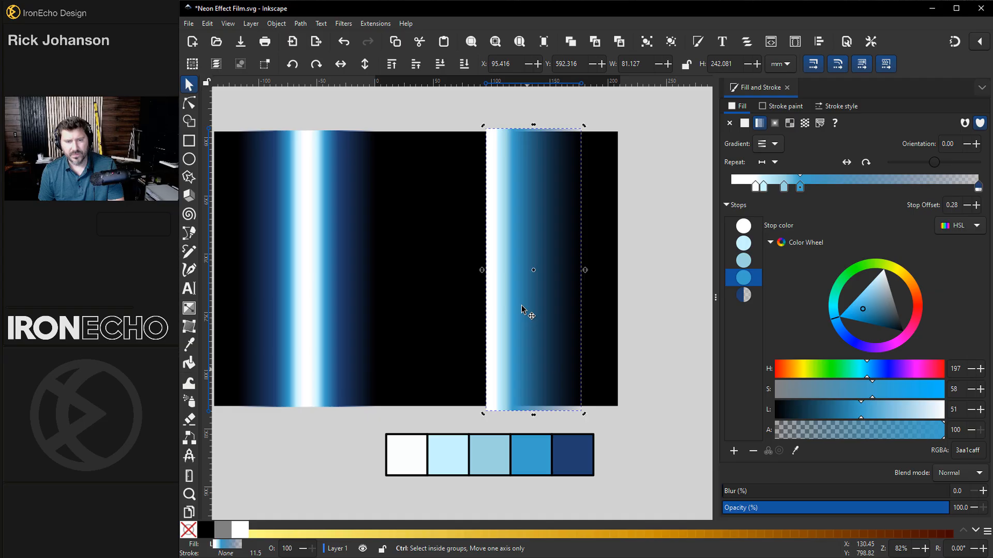
drag(532, 270, 469, 215)
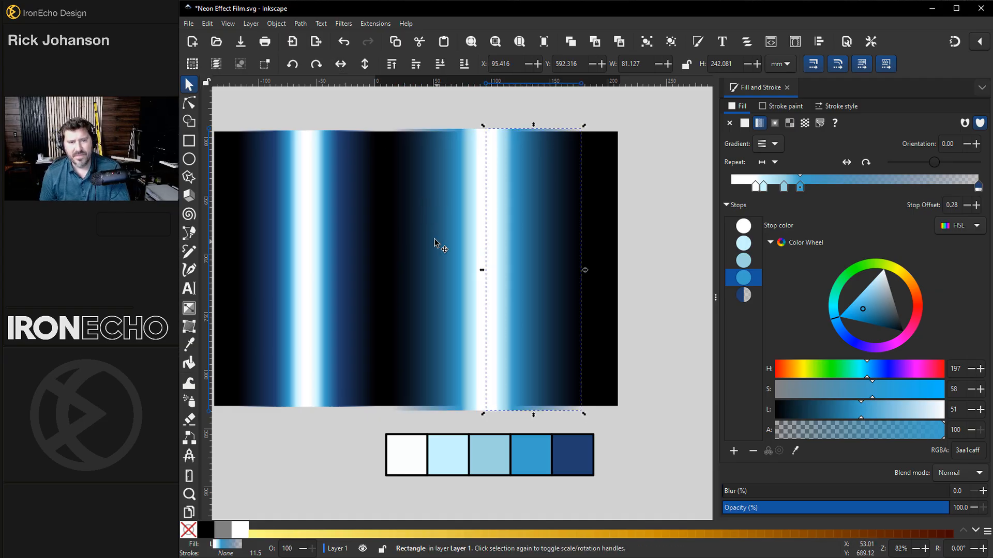
click(754, 185)
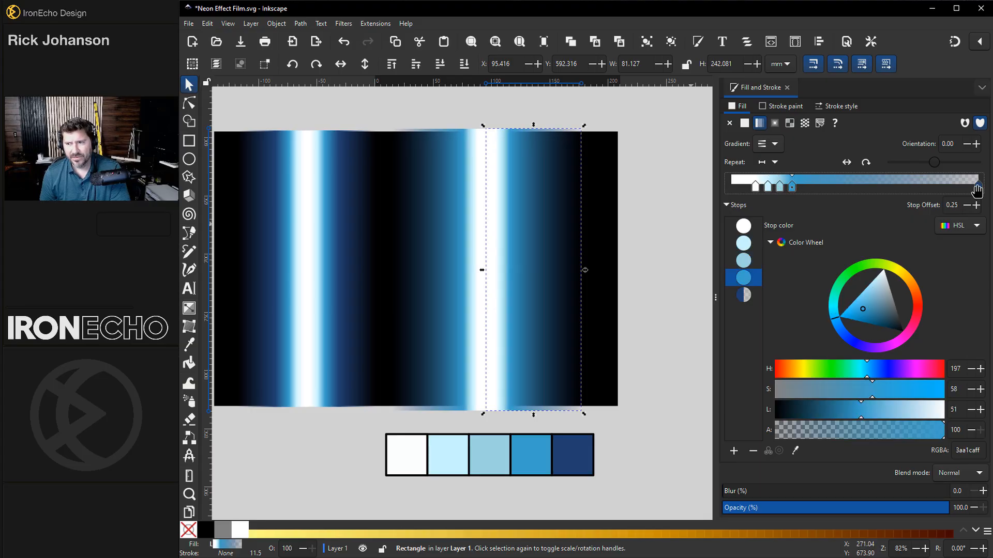
drag(790, 184, 953, 184)
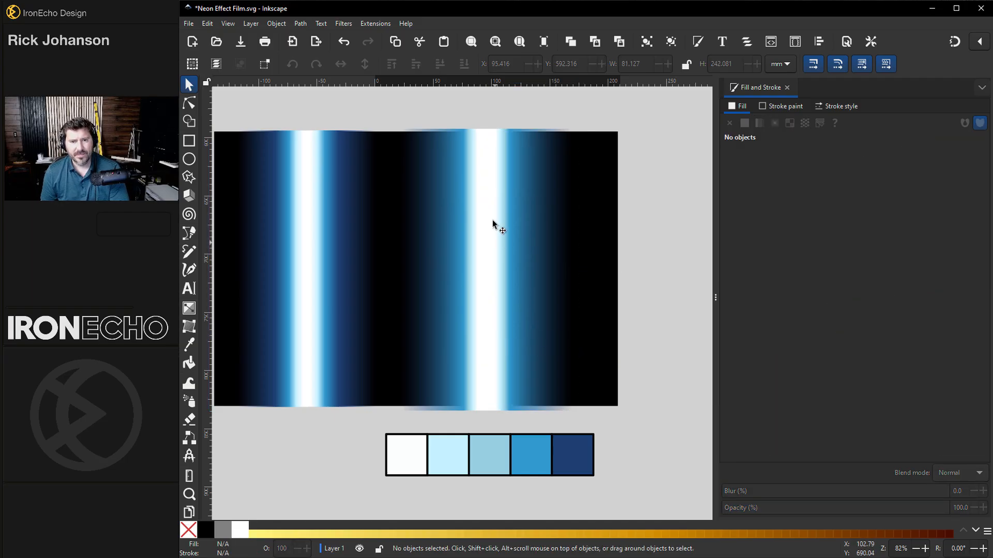
mouse_move(404, 454)
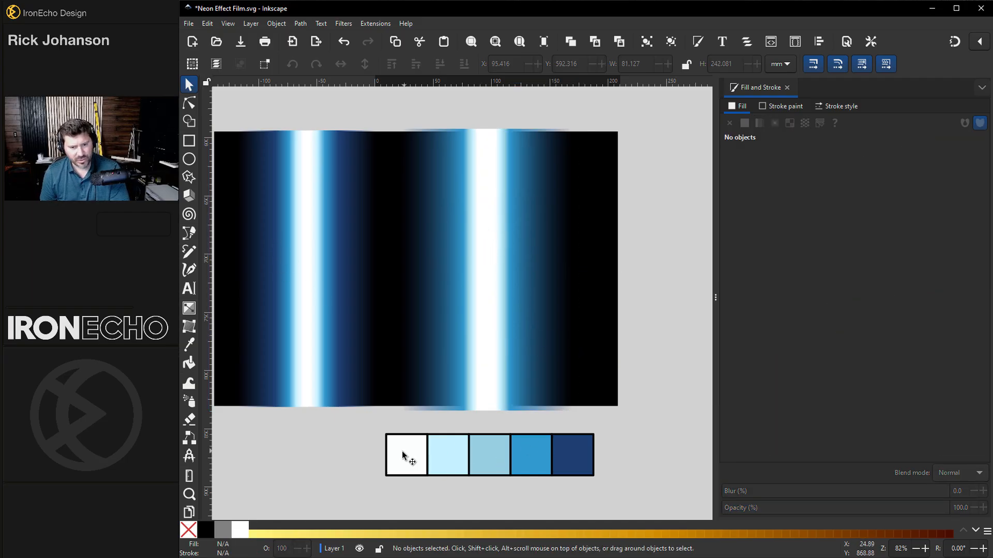
mouse_move(490, 451)
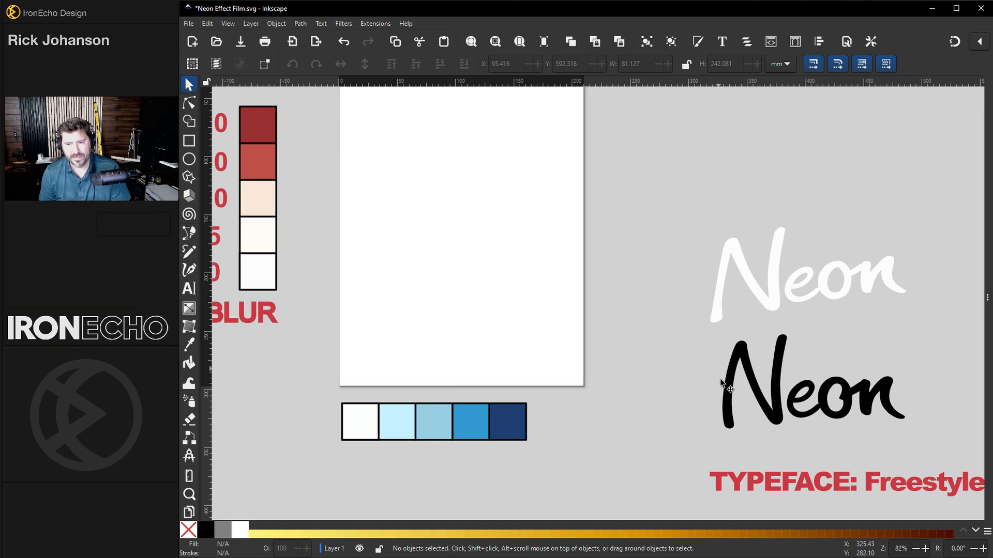
Combine all letters of the lower Neon into one path and check its nodes
scroll(right, 3)
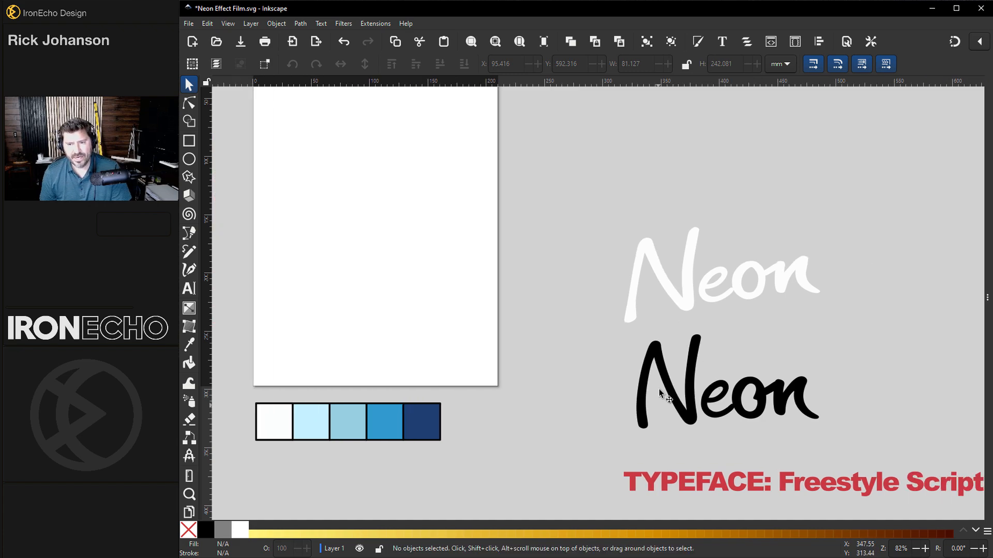
mouse_move(753, 453)
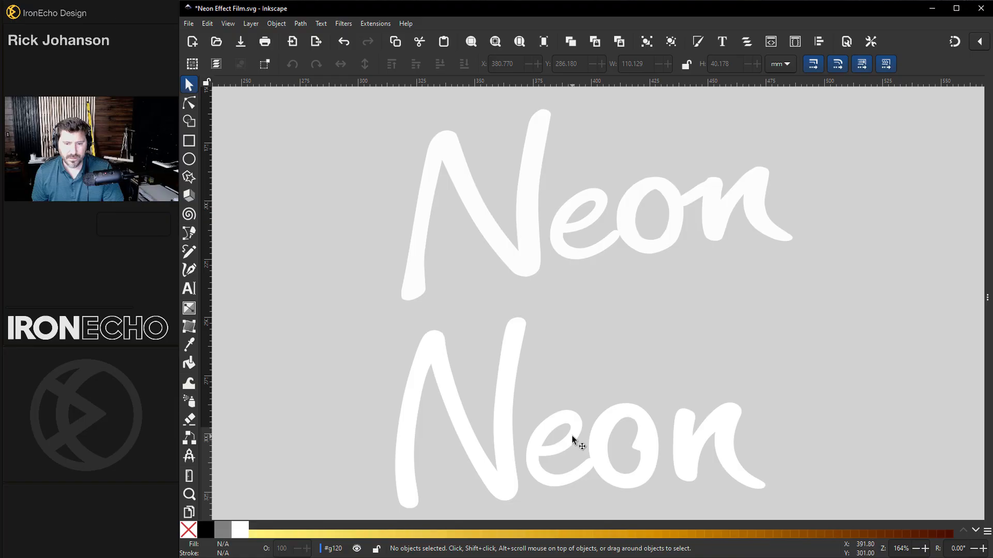
click(188, 288)
text(T)
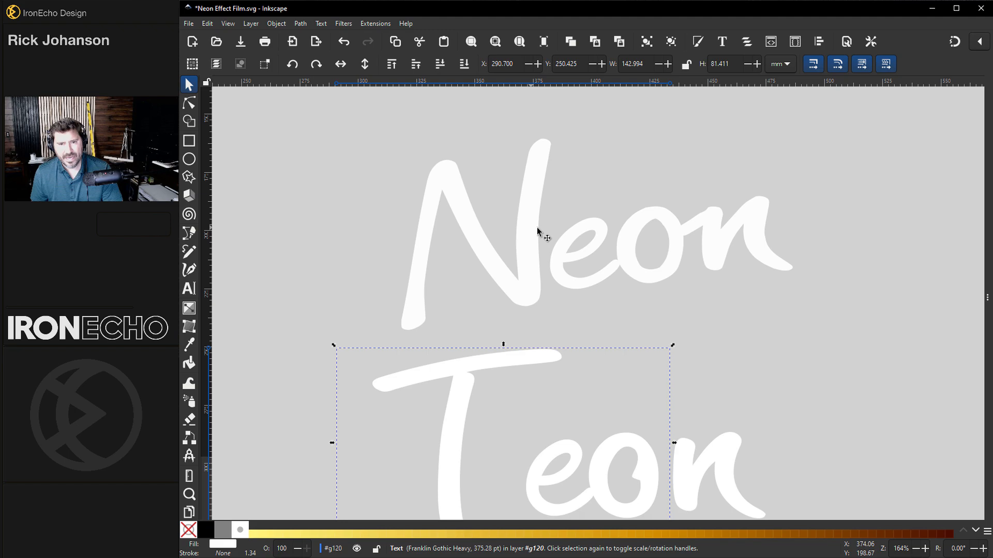
mouse_move(672, 250)
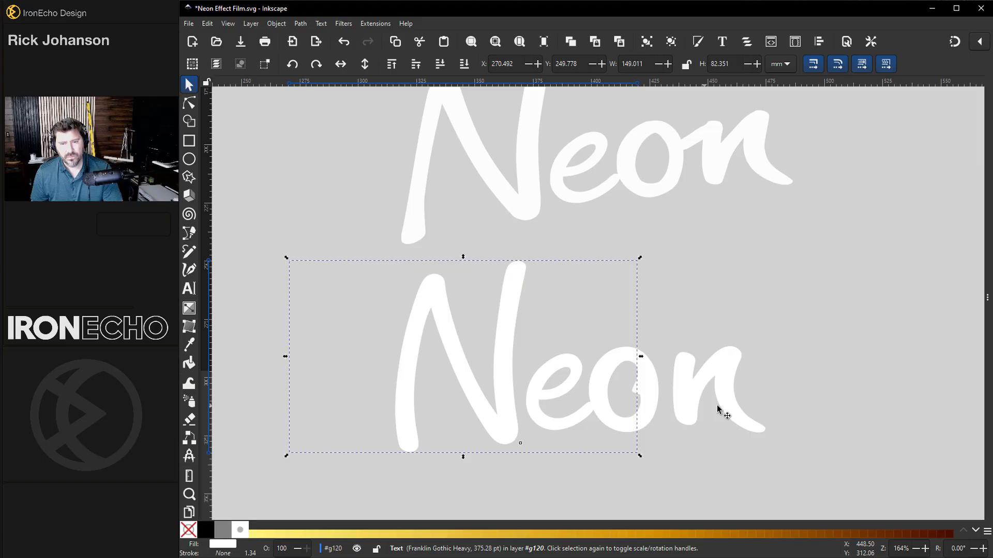
click(306, 242)
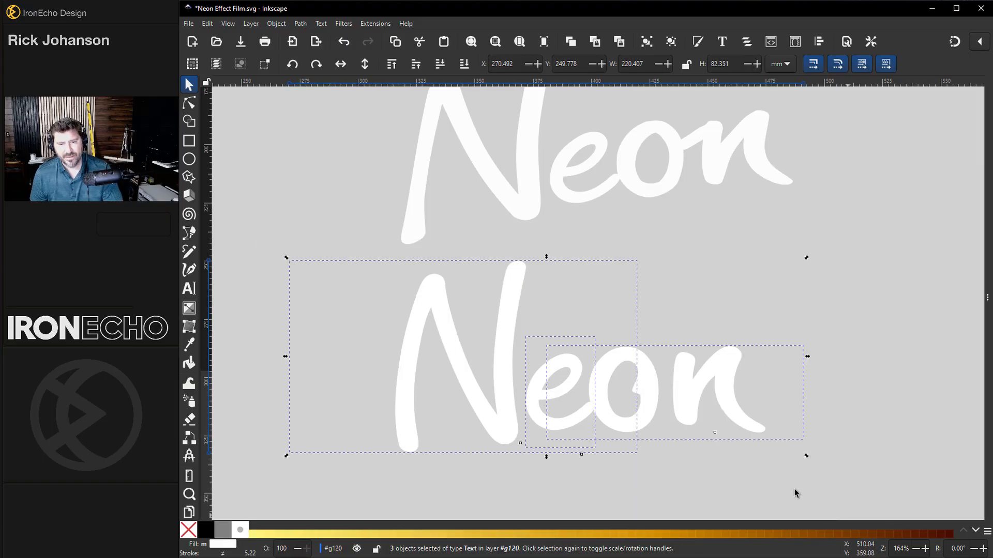
click(299, 23)
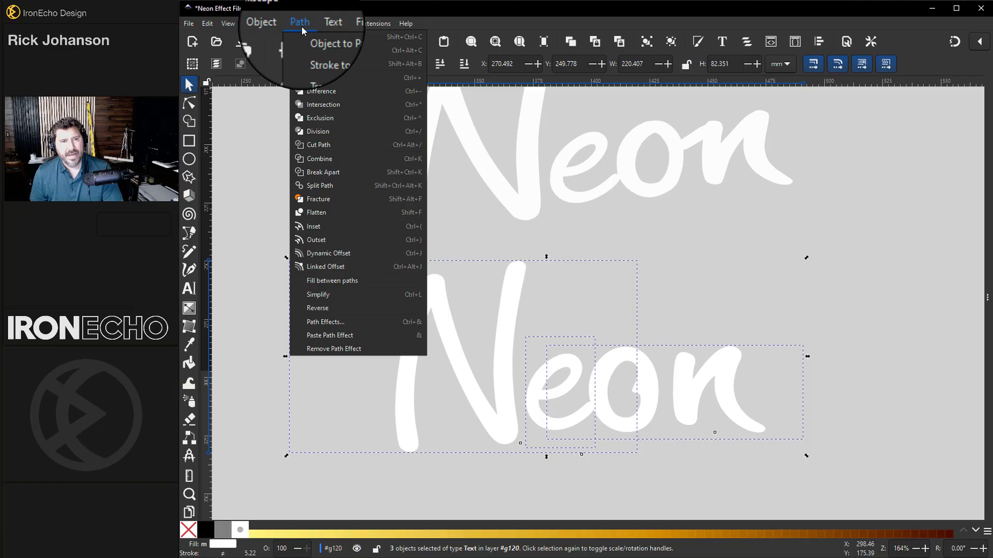
mouse_move(320, 161)
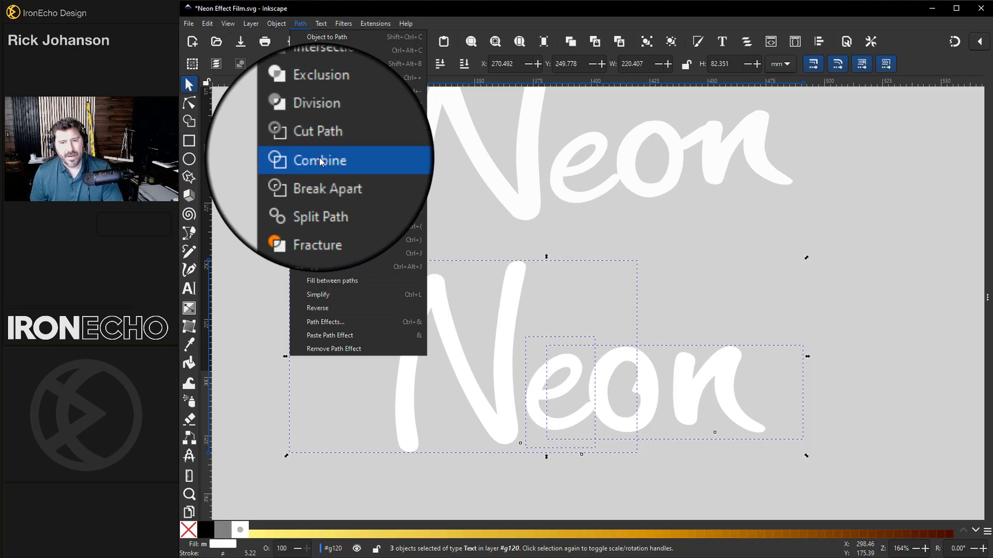
click(319, 160)
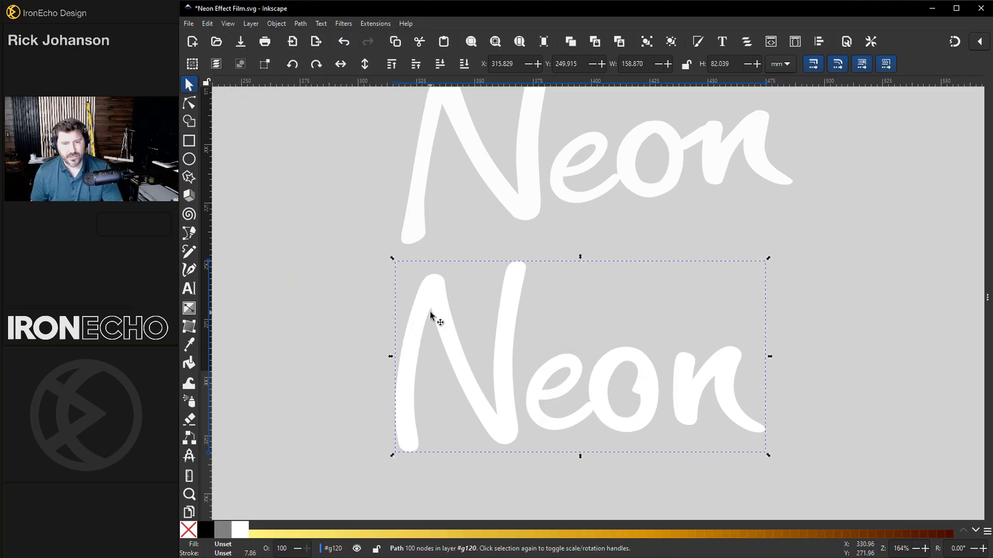
click(189, 102)
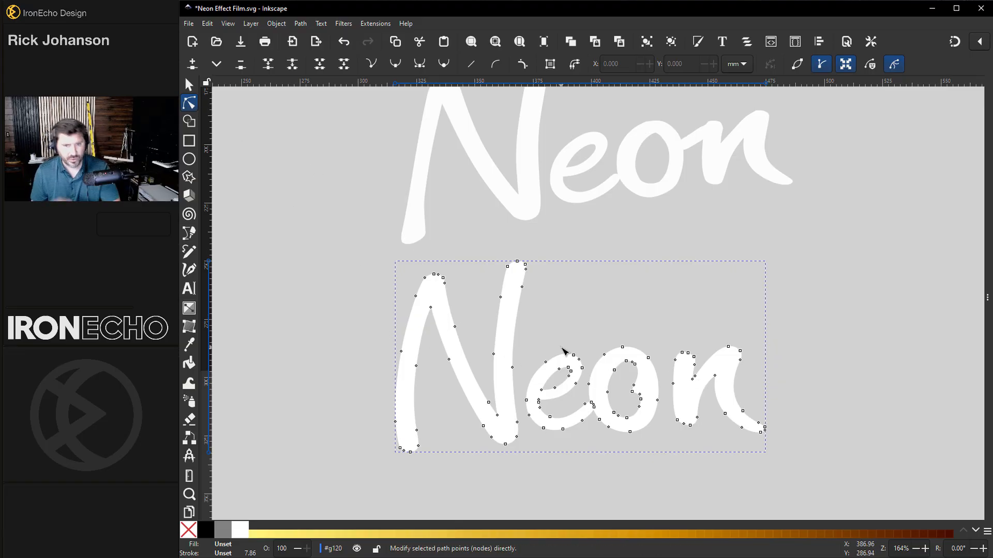
click(189, 83)
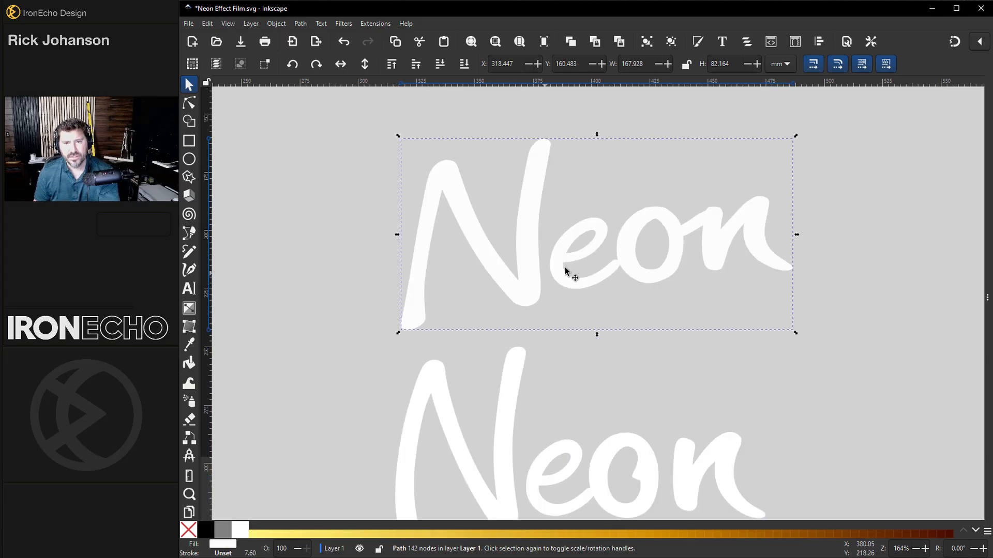
click(188, 103)
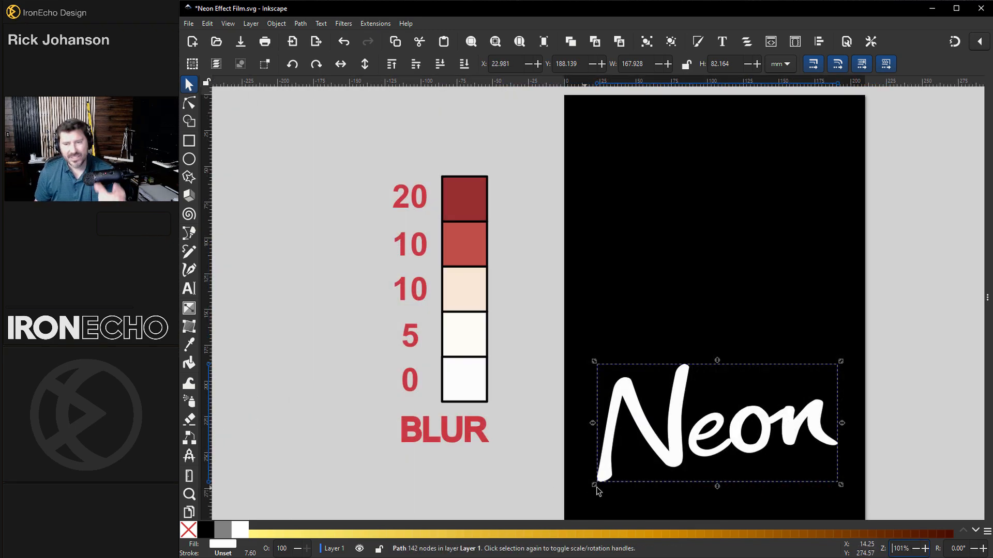
mouse_move(653, 380)
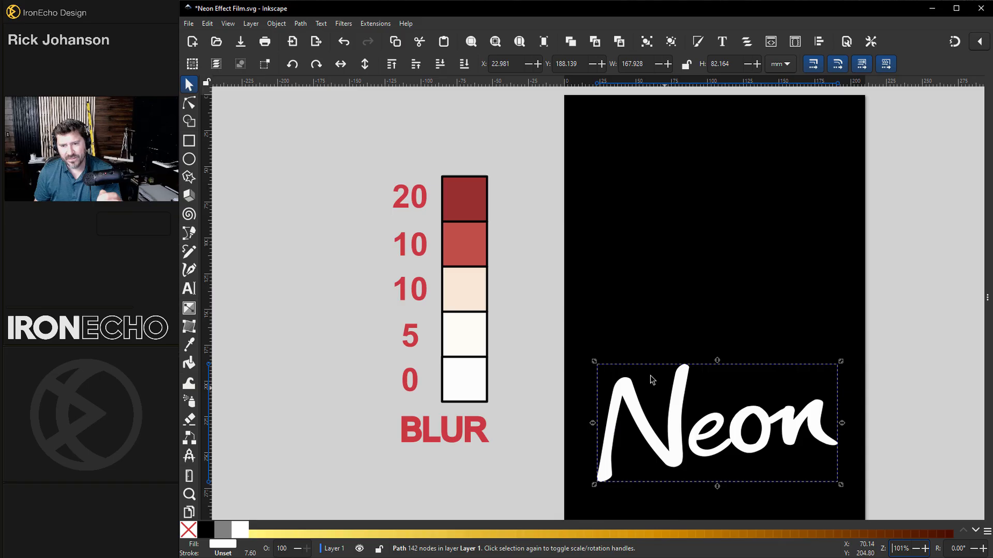
mouse_move(686, 242)
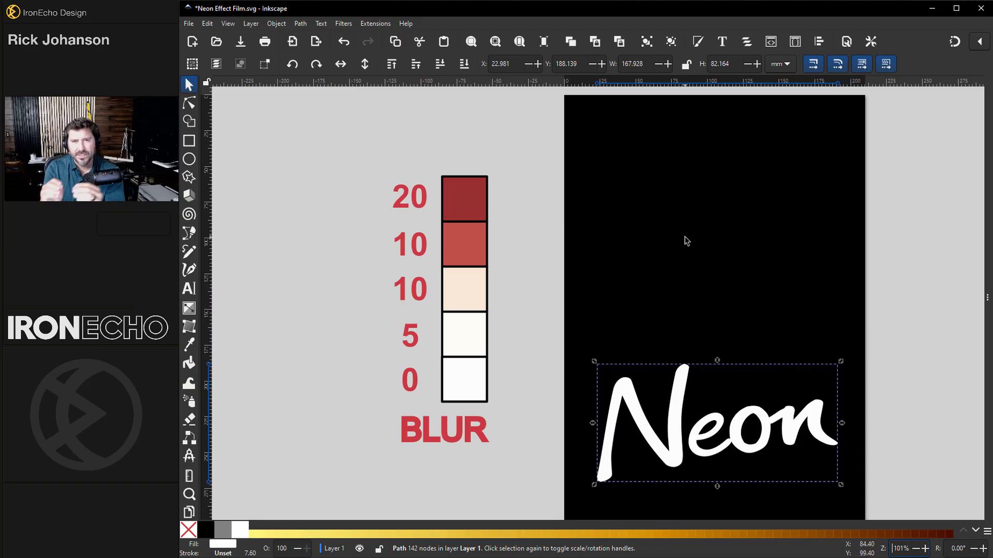
mouse_move(677, 406)
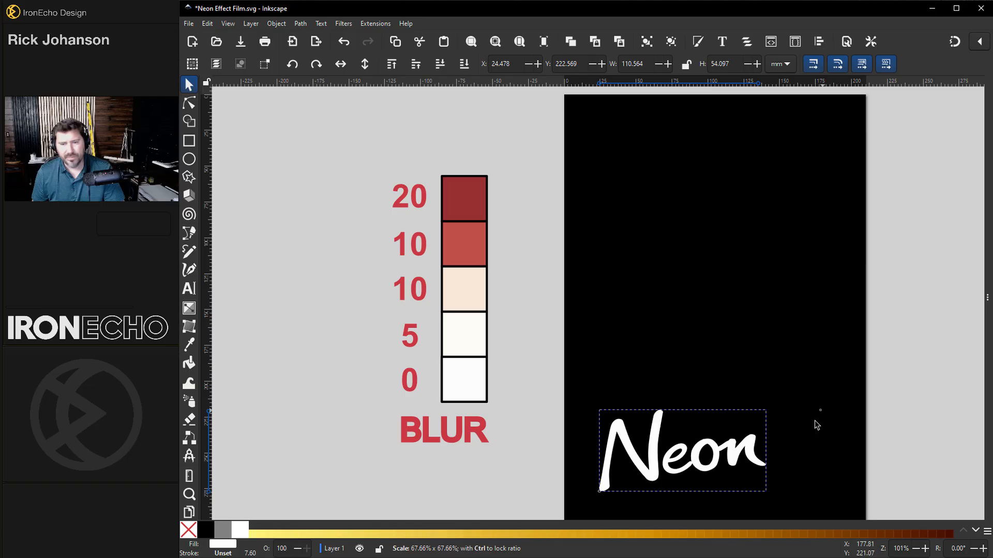
drag(681, 450, 707, 345)
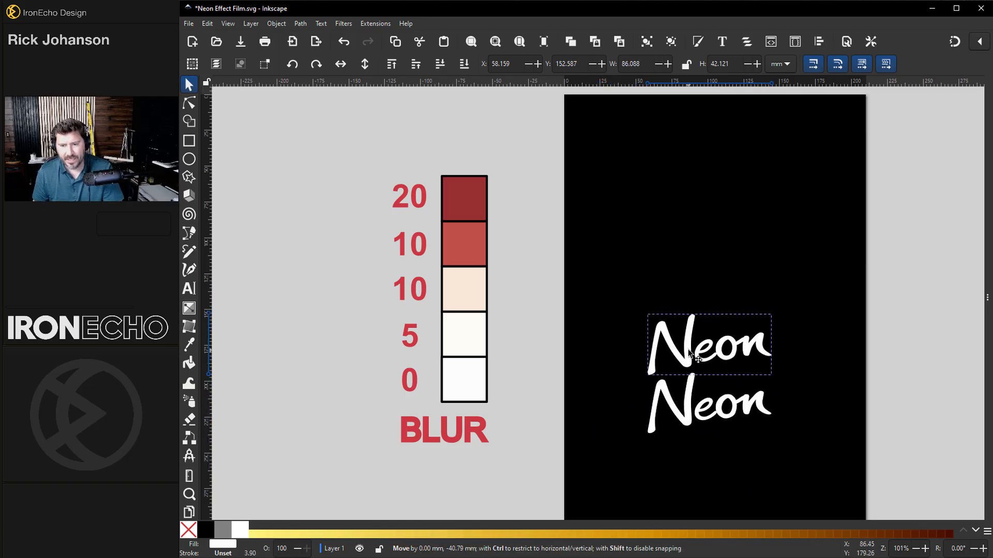
drag(710, 345, 710, 171)
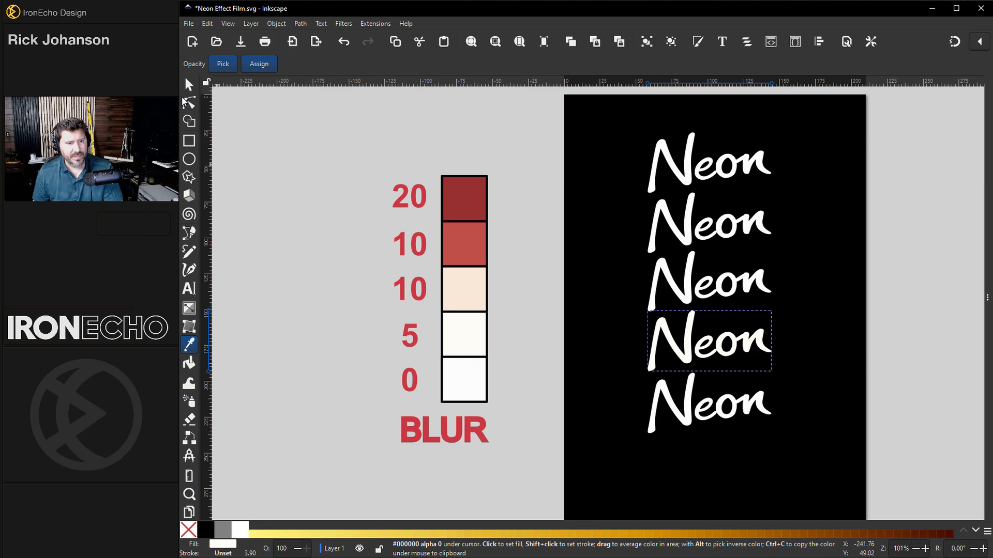
click(463, 198)
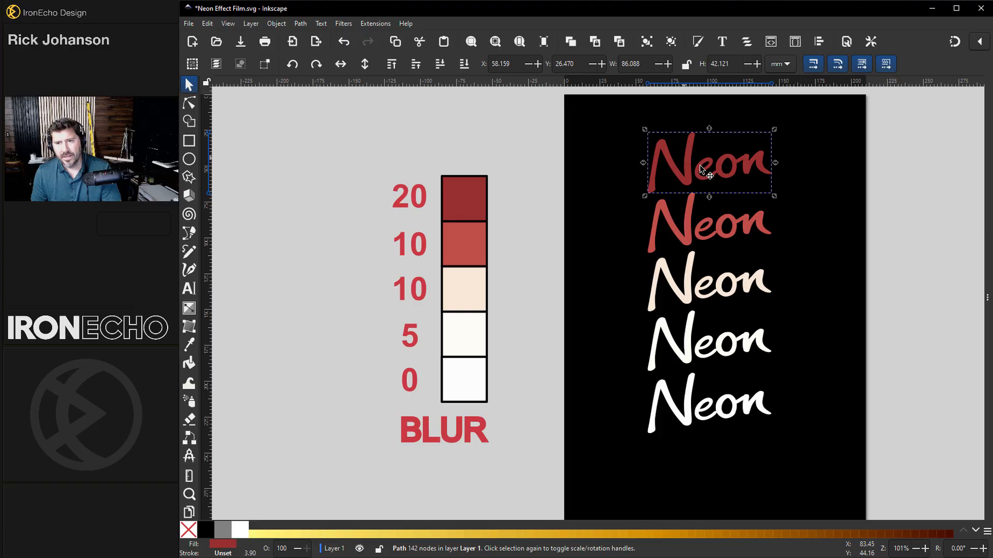
click(708, 403)
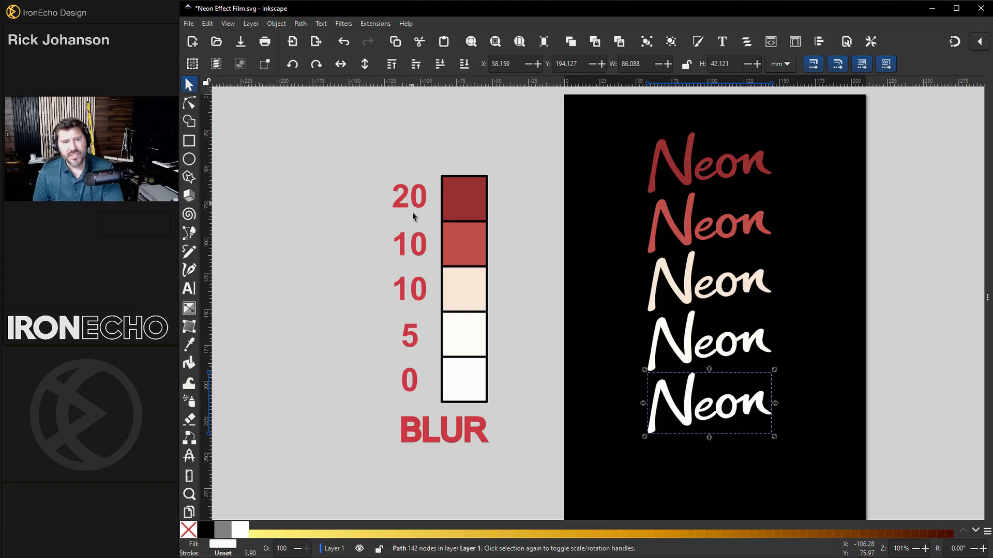
mouse_move(420, 392)
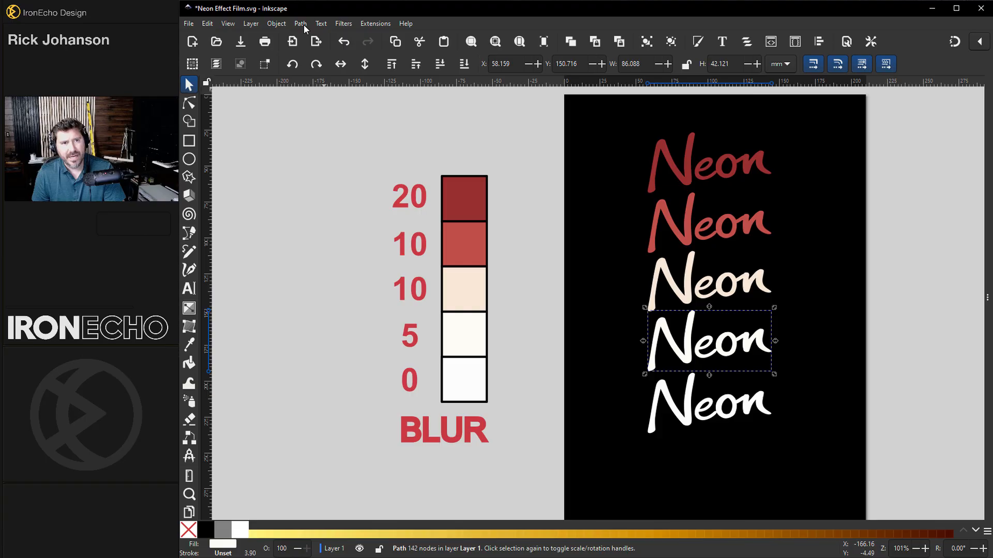
Add an Offset path effect (found by searching 'off') to the selected Neon copy at zero width
click(300, 23)
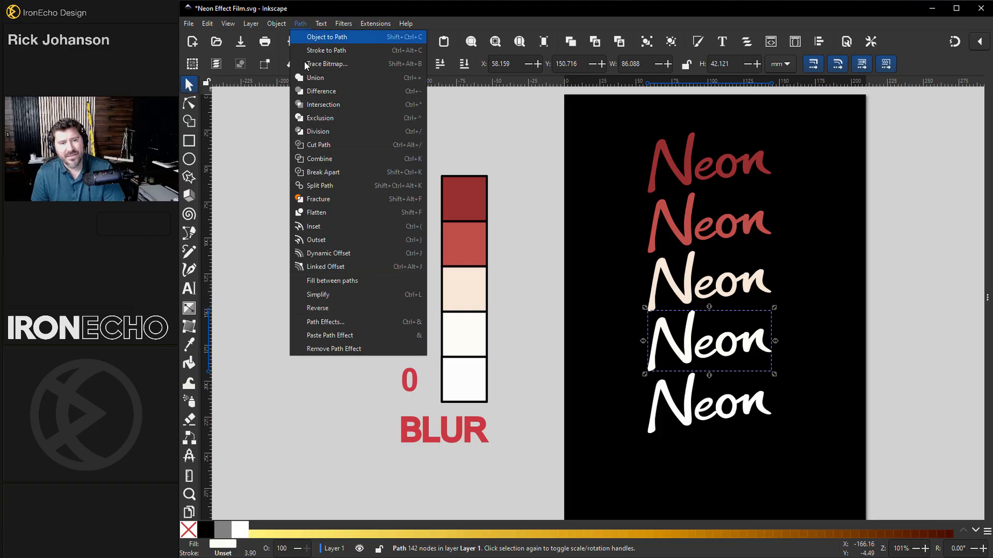
mouse_move(368, 324)
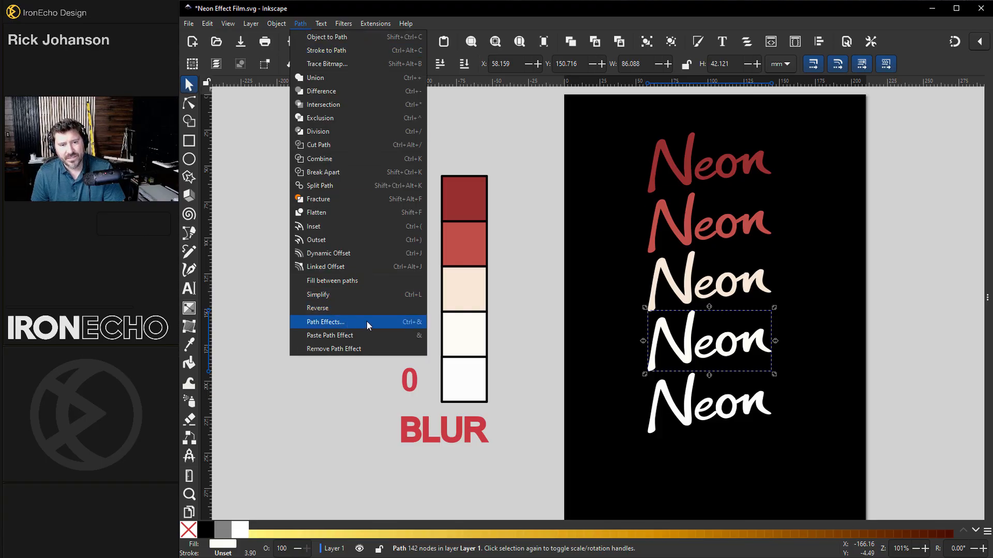
click(325, 323)
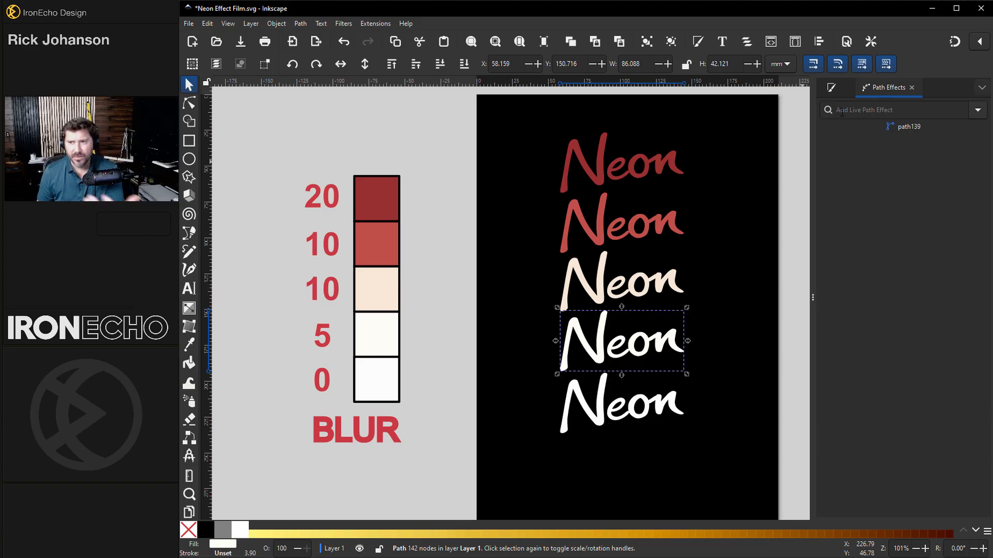
click(977, 109)
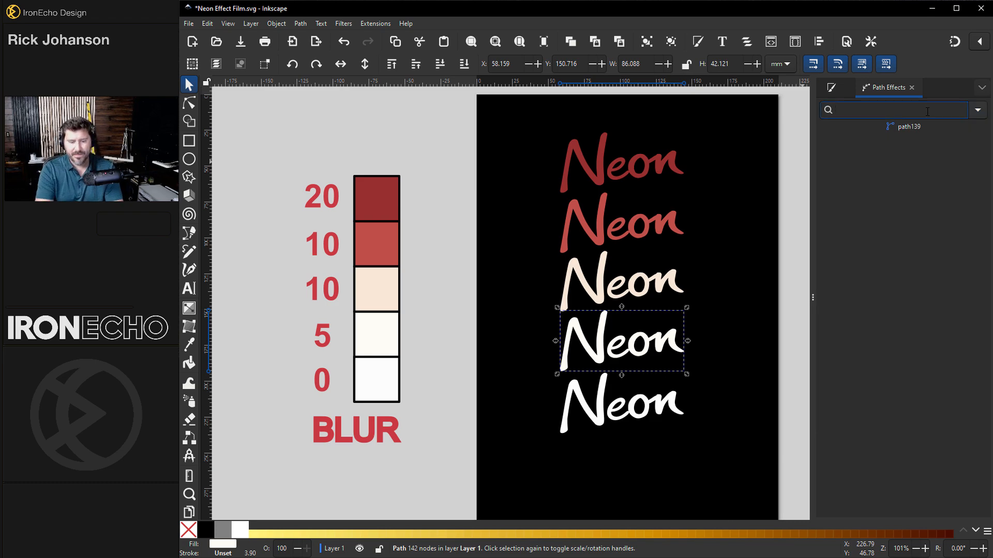
text(offset)
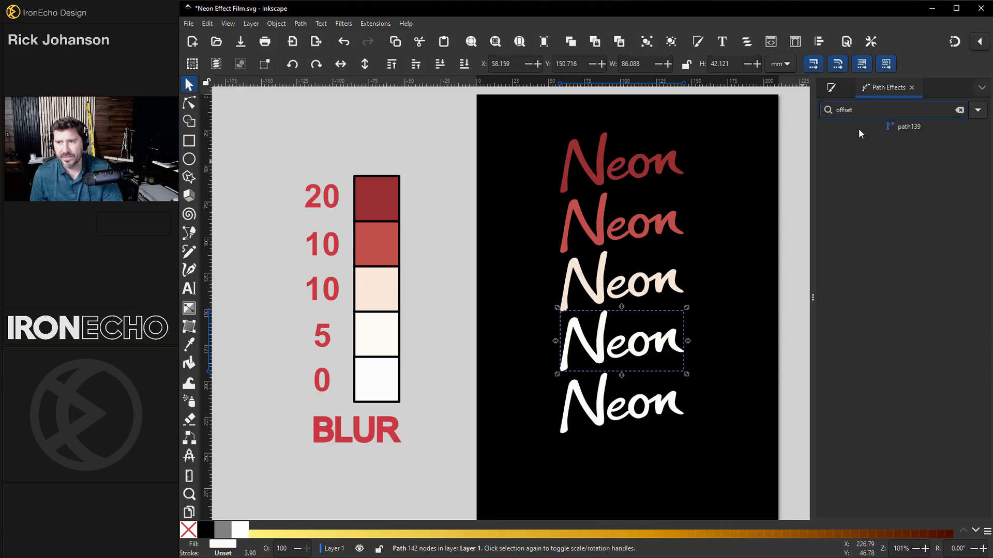
click(908, 126)
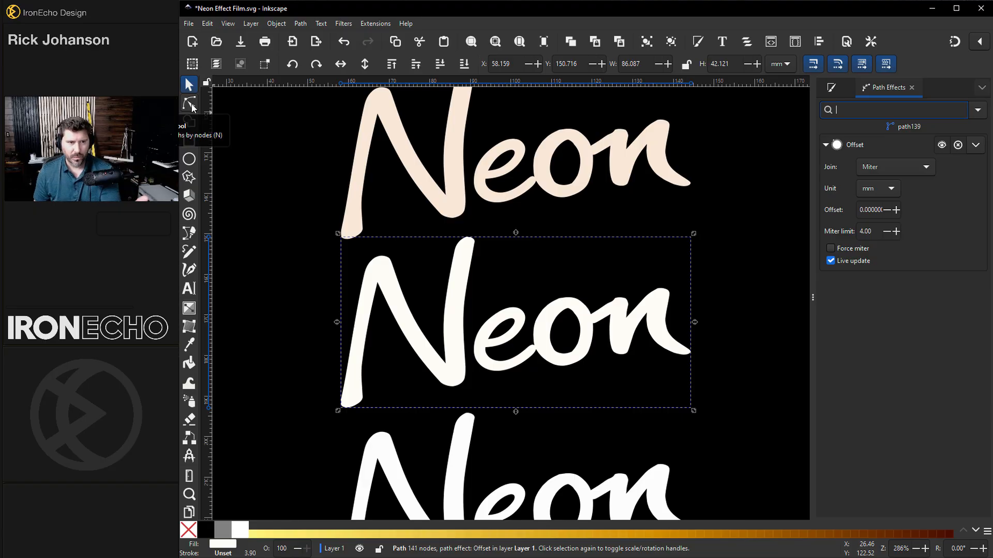
click(188, 102)
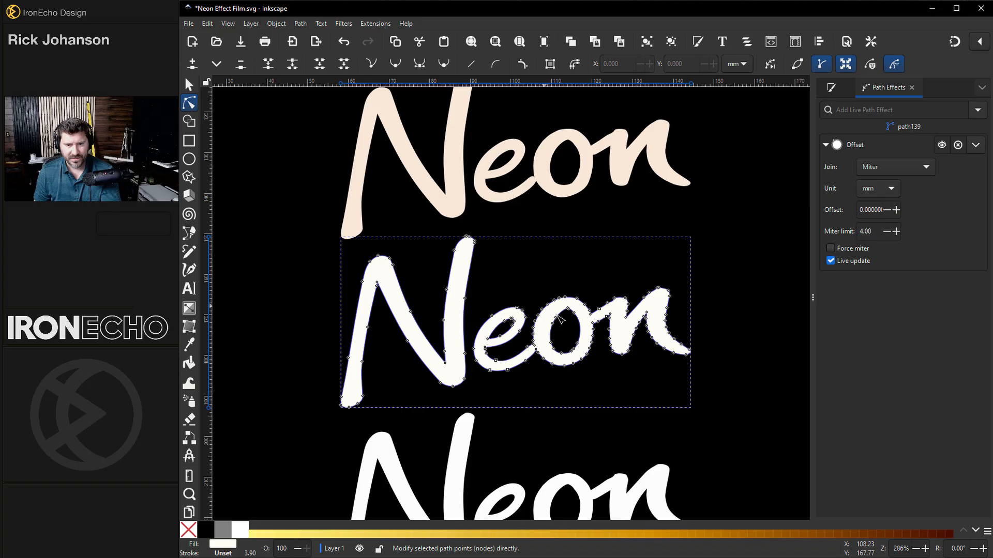
mouse_move(608, 270)
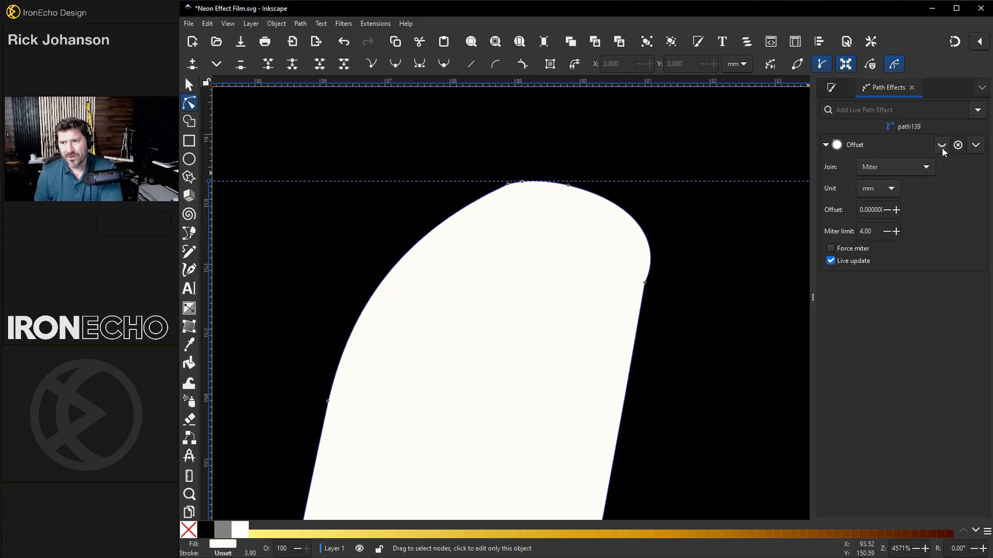
mouse_move(940, 146)
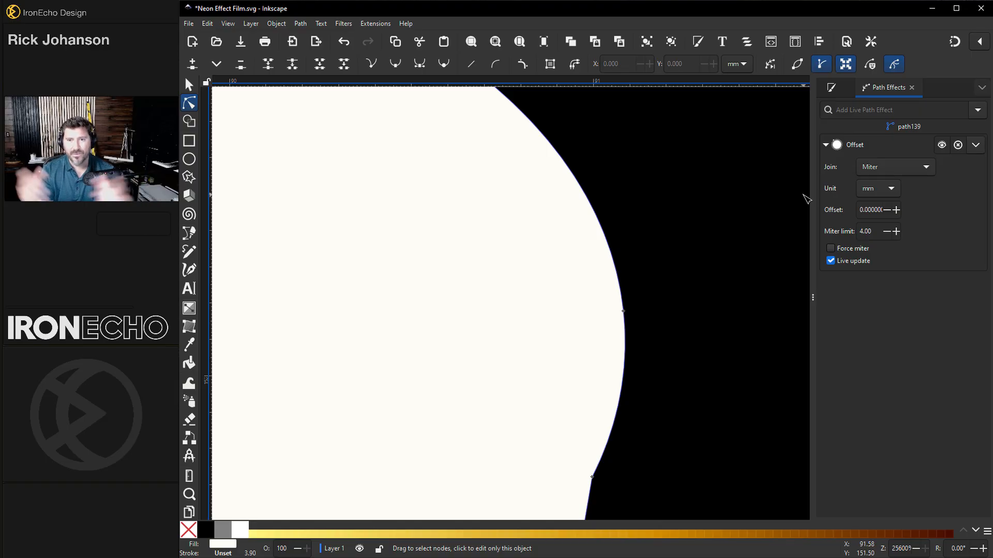
mouse_move(620, 314)
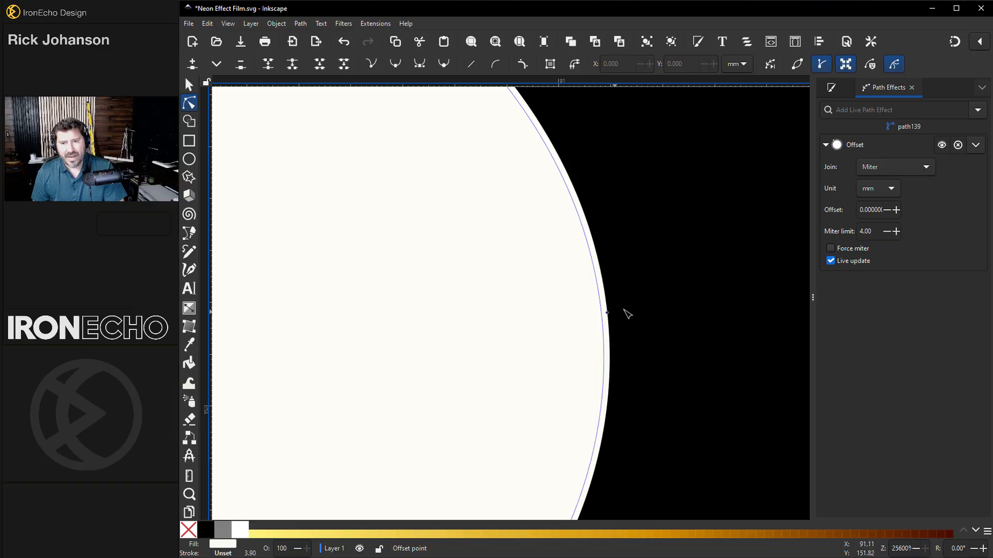
mouse_move(633, 312)
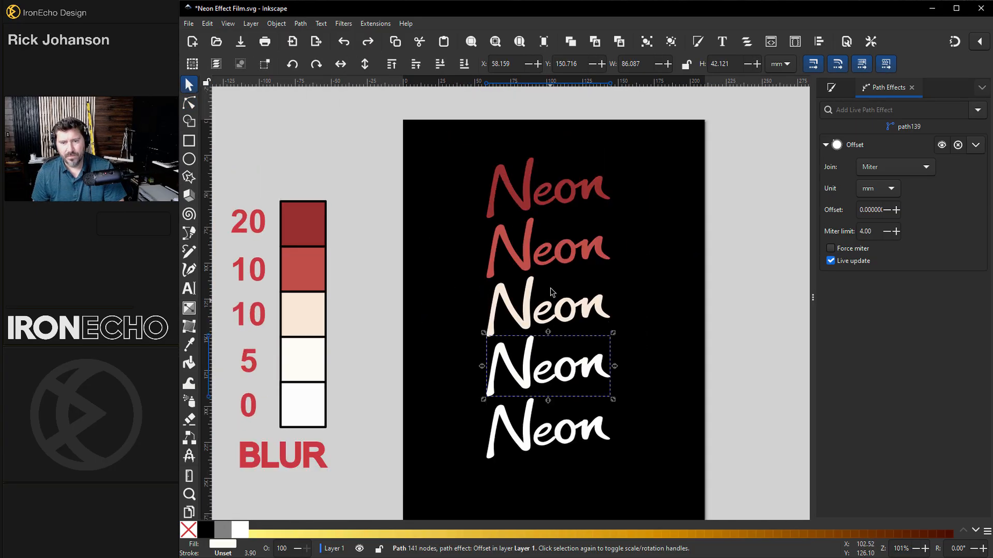
mouse_move(577, 312)
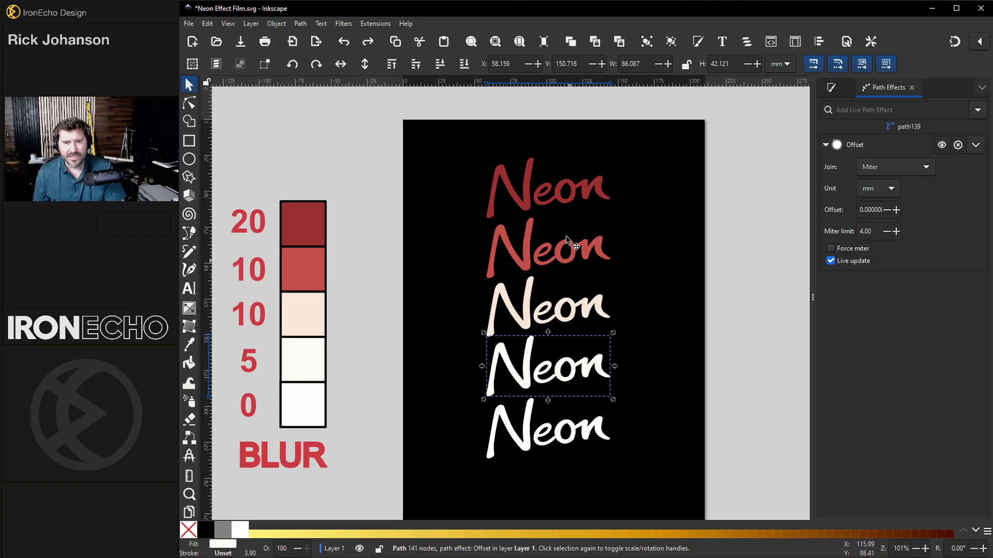
mouse_move(535, 371)
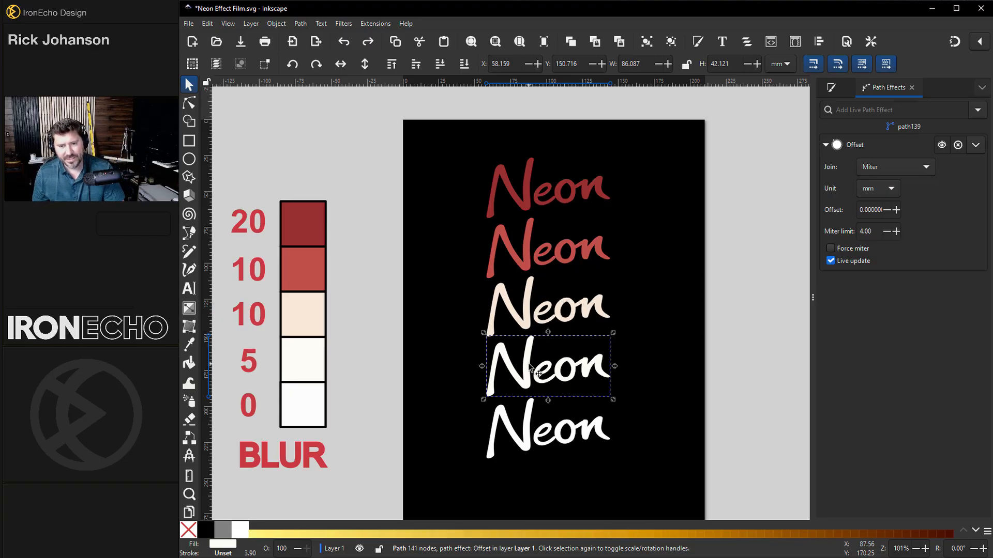
mouse_move(568, 377)
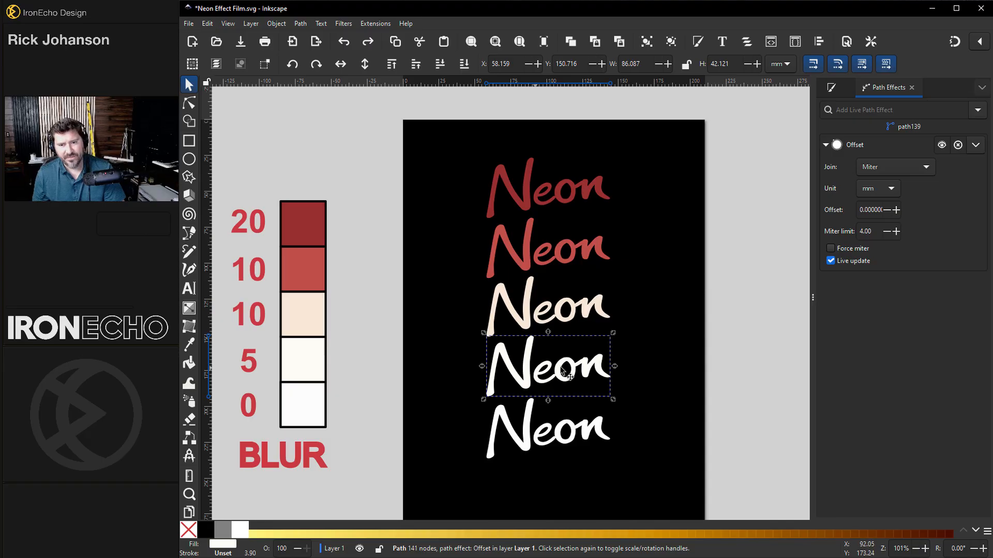
Apply the Offset path effect to the top coloured Neon copies as well
click(206, 23)
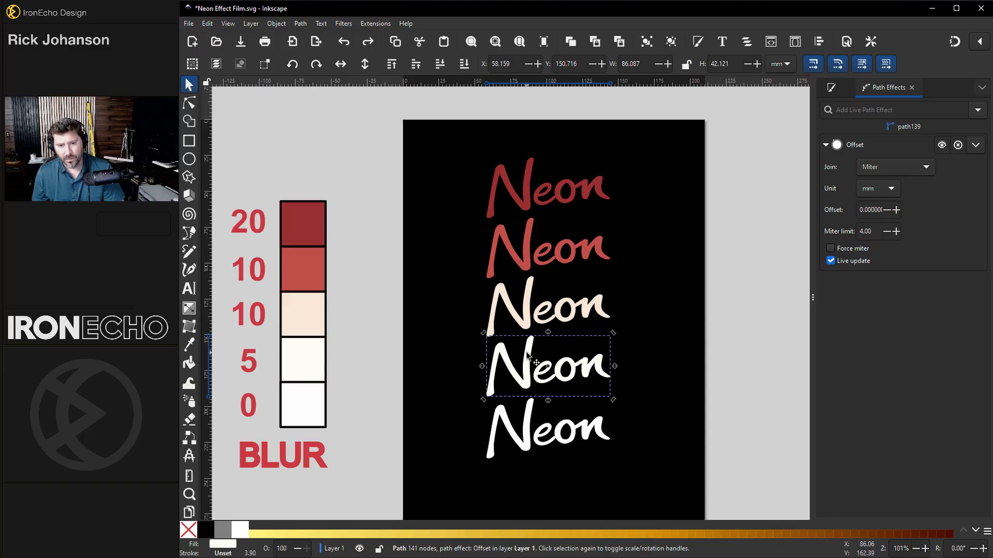
mouse_move(605, 315)
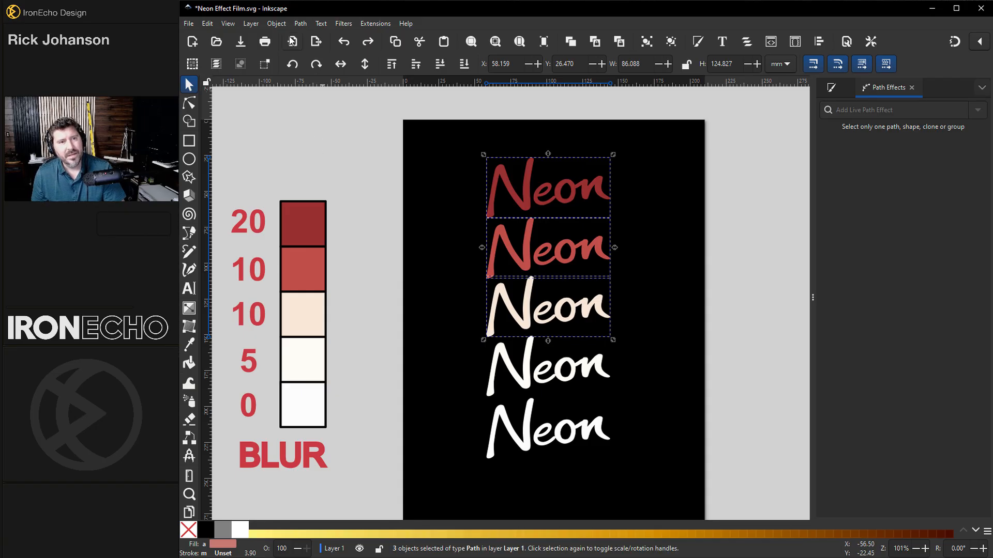
click(299, 23)
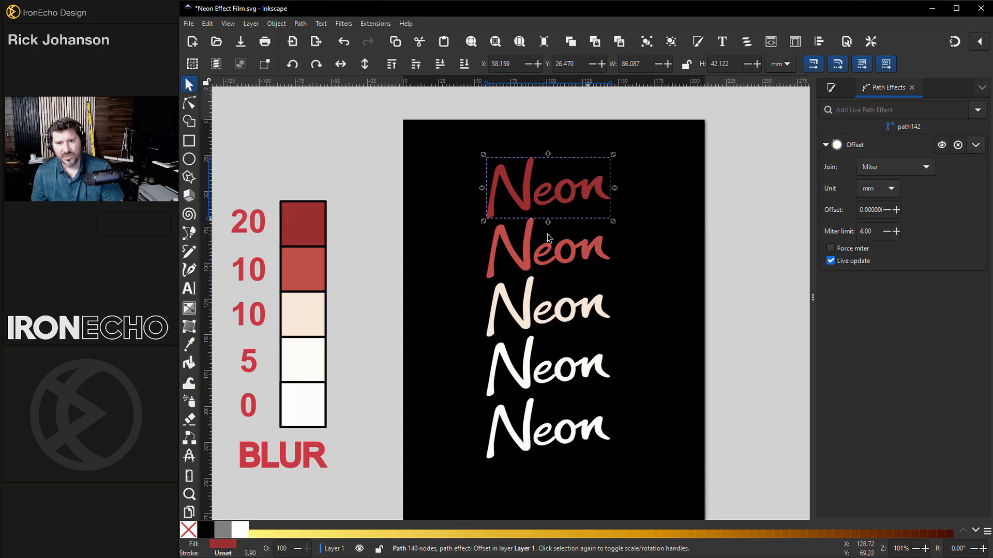
mouse_move(566, 373)
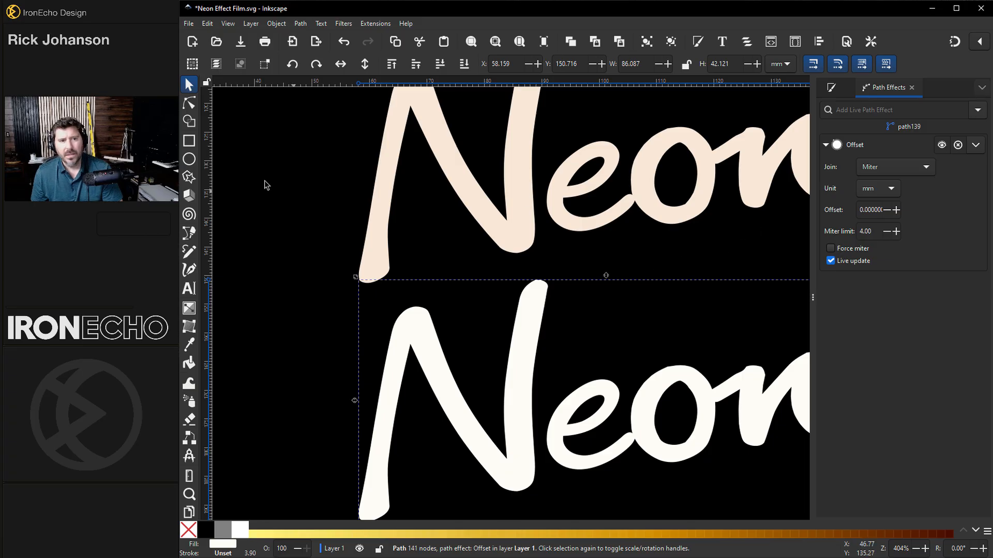
Raise the Offset values on the upper copies, about 4.1 mm for the top red one
click(188, 102)
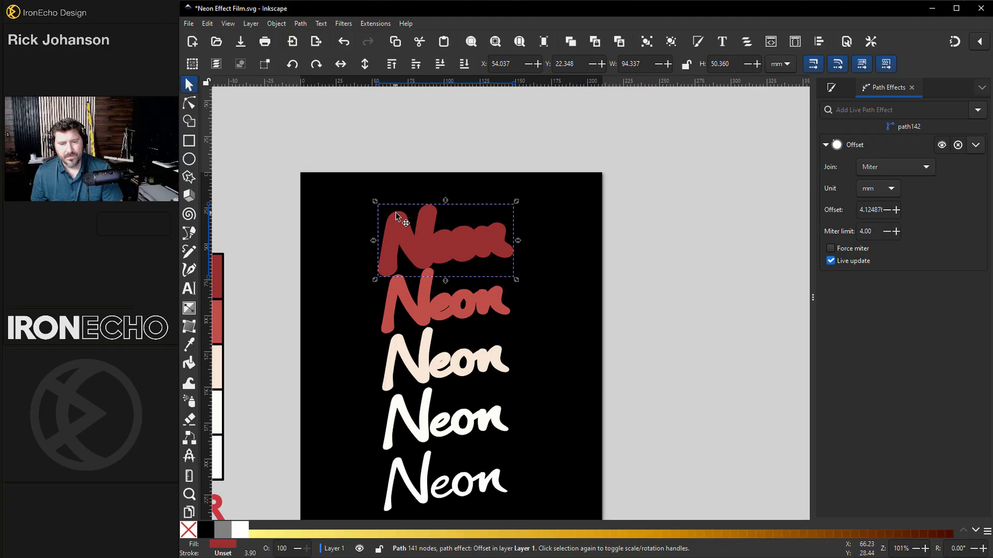
mouse_move(457, 302)
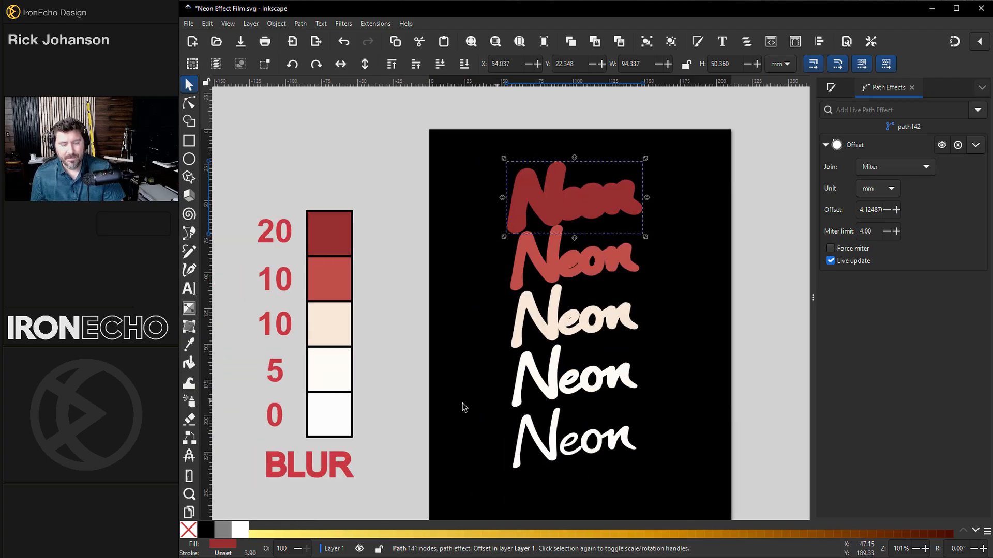
Blur the peach copy by 10 and the top red copy by 20 in Fill and Stroke
click(574, 376)
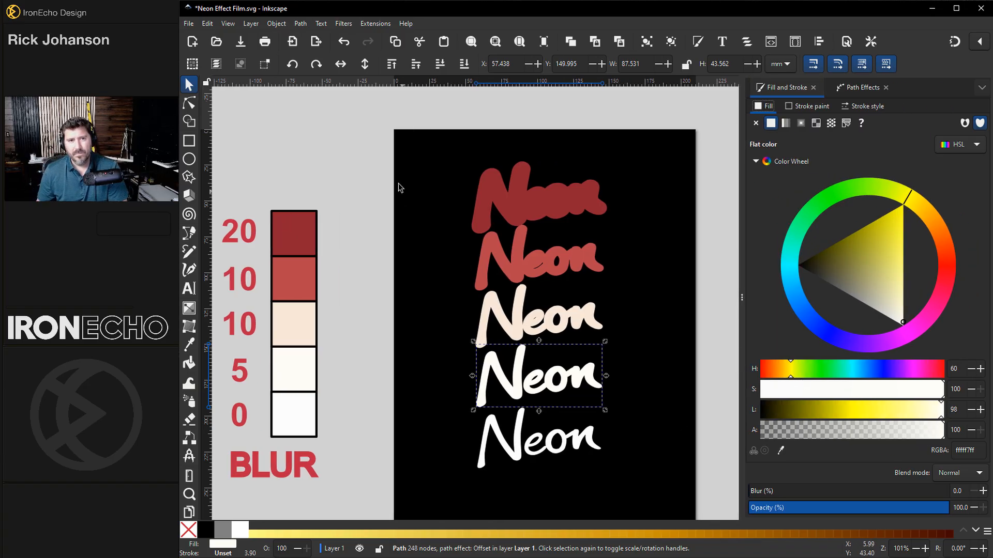
mouse_move(574, 252)
text(10)
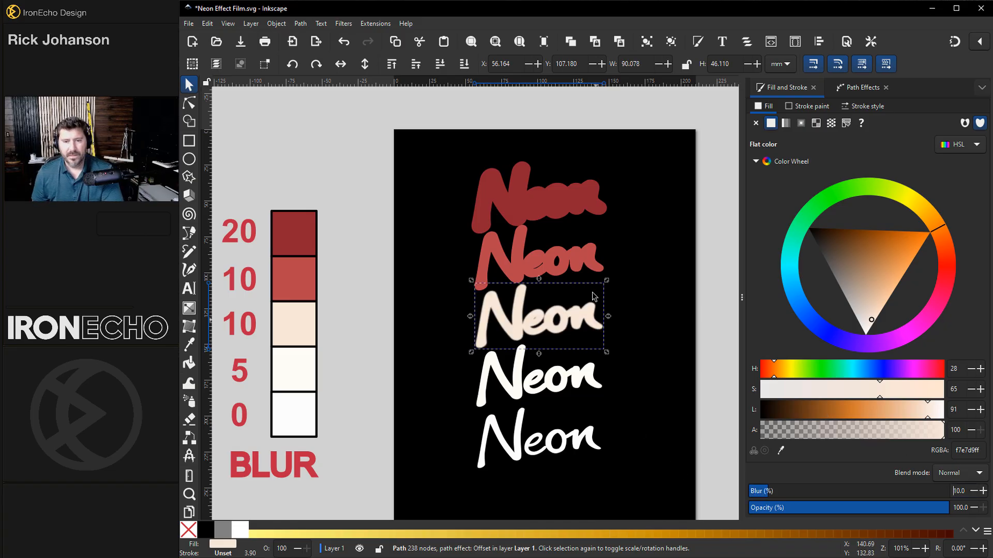
click(537, 258)
text(20)
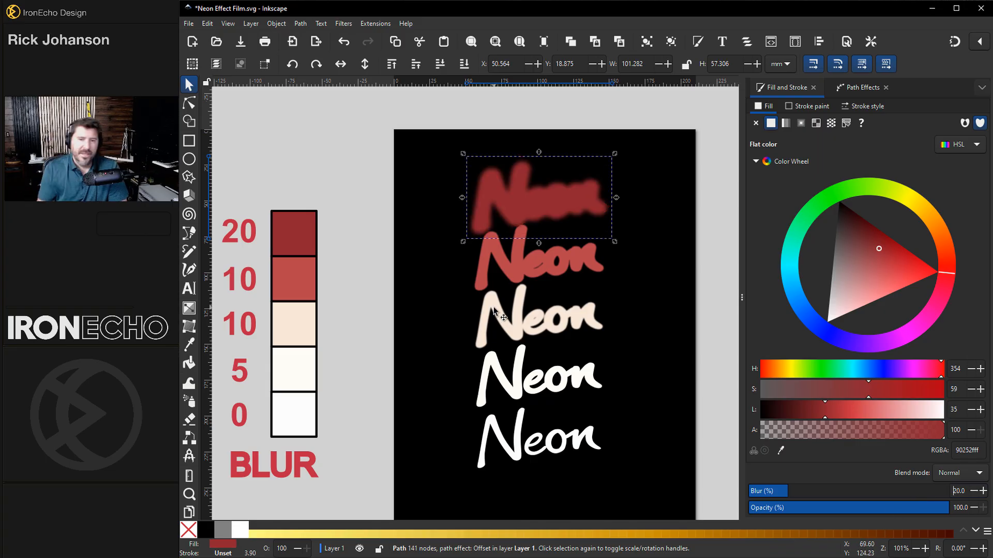
Drag the blurred copies and the white Neon onto one another into a single glowing word
drag(538, 196, 538, 221)
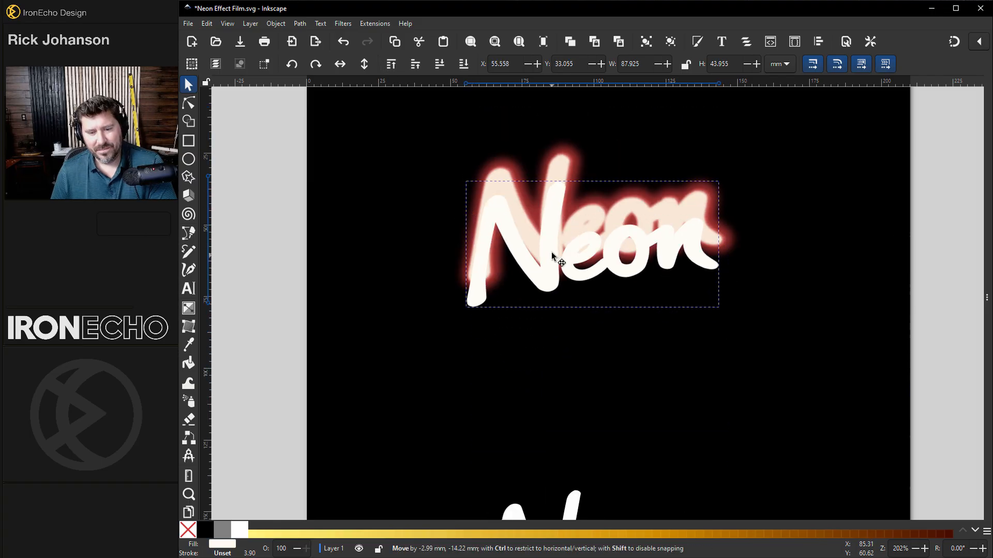
drag(558, 263, 562, 239)
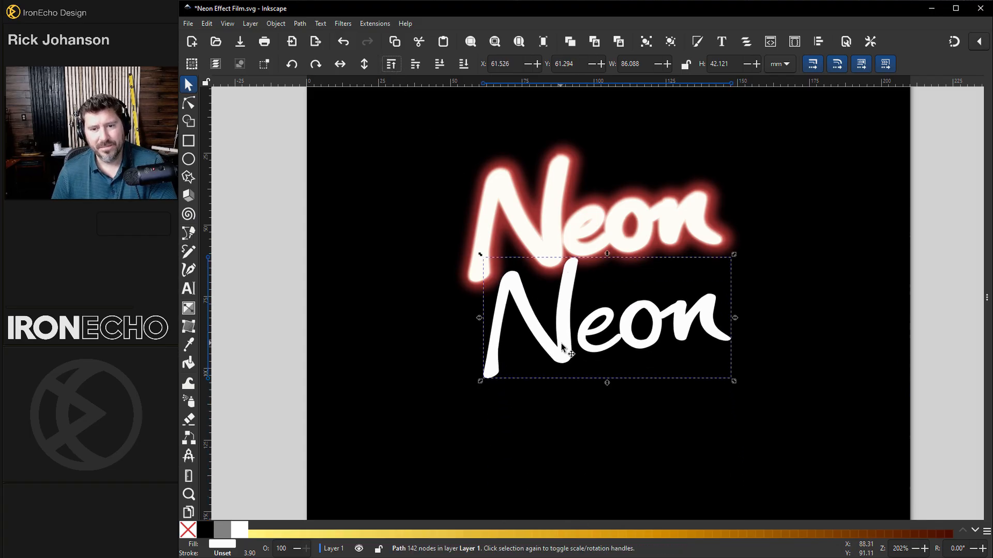
drag(601, 317, 591, 221)
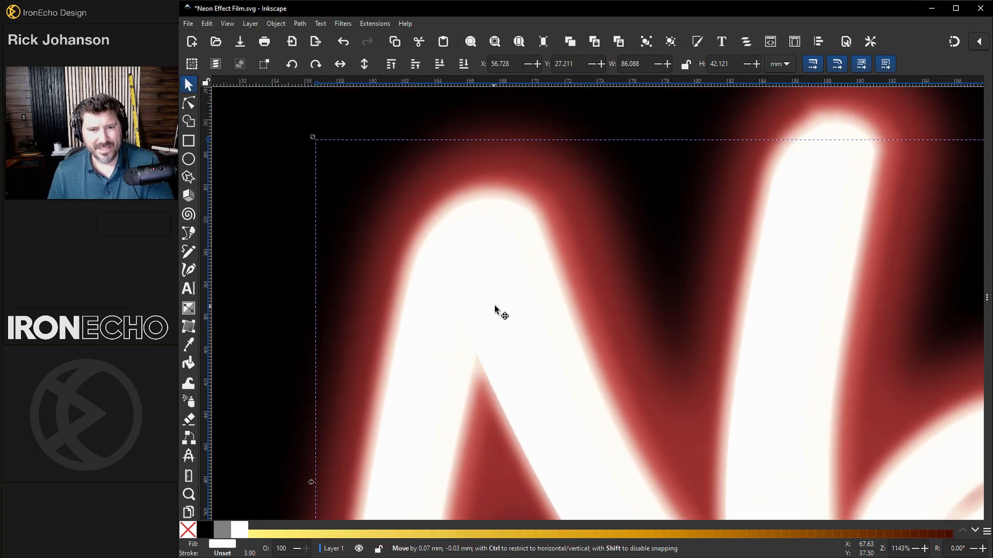
drag(497, 312, 510, 308)
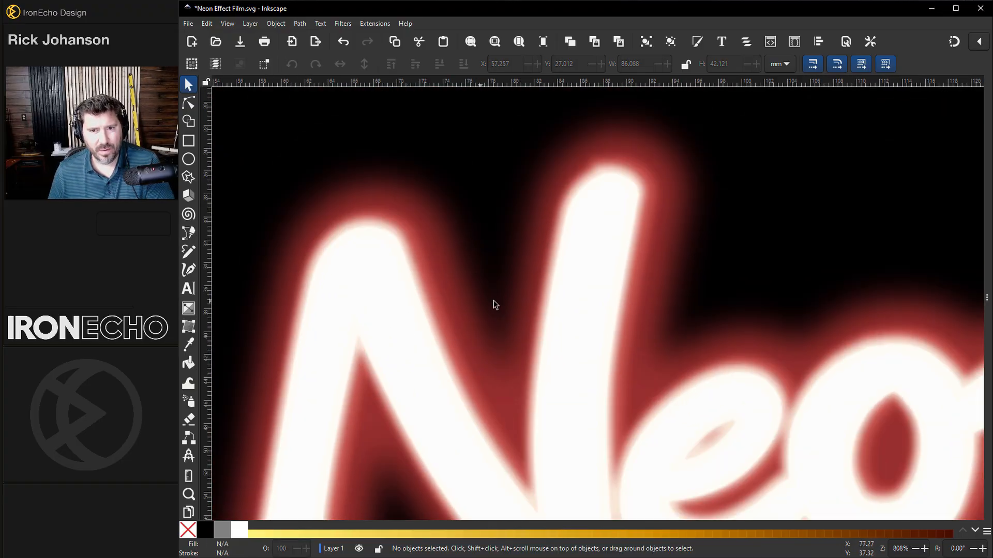
Check the stacked white Neon's alignment with the Node tool
click(612, 209)
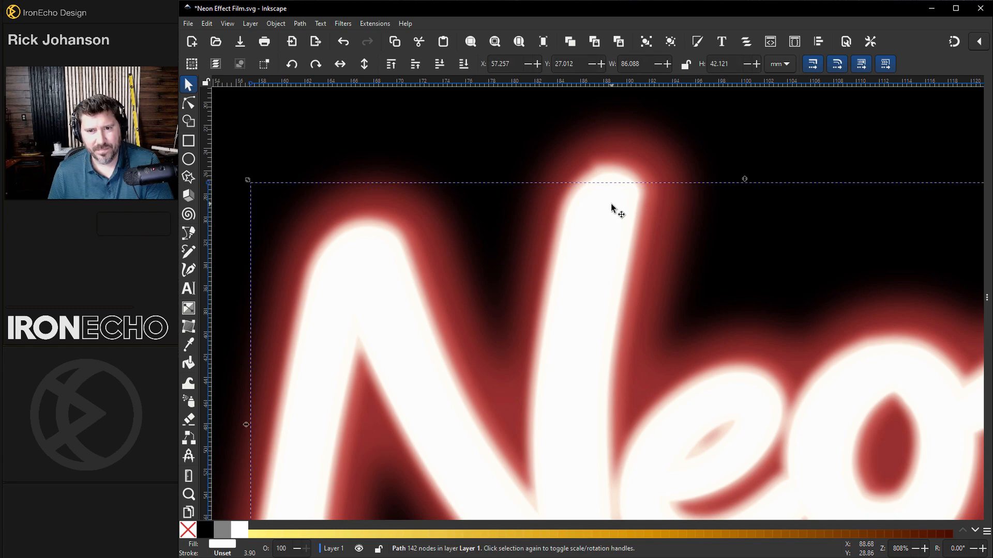
mouse_move(620, 198)
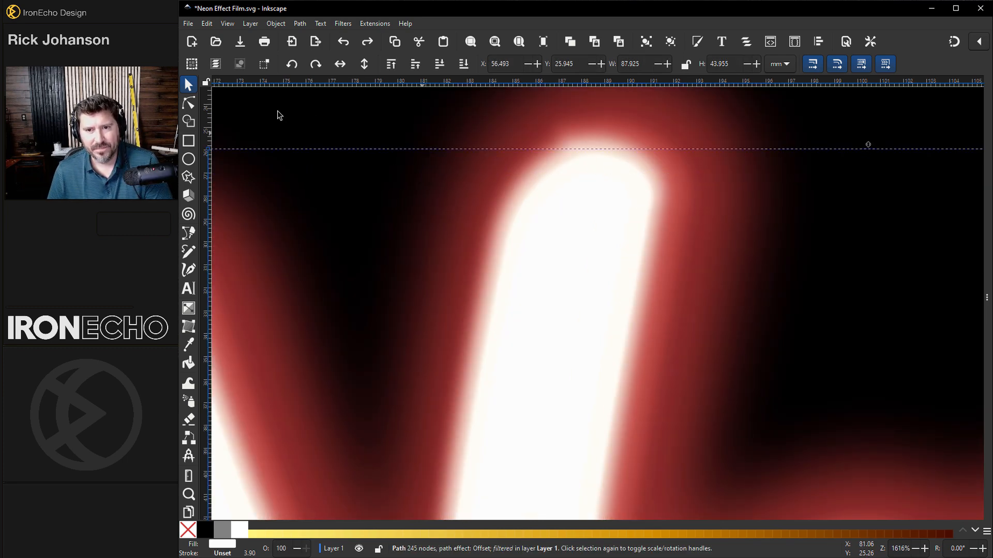
click(188, 101)
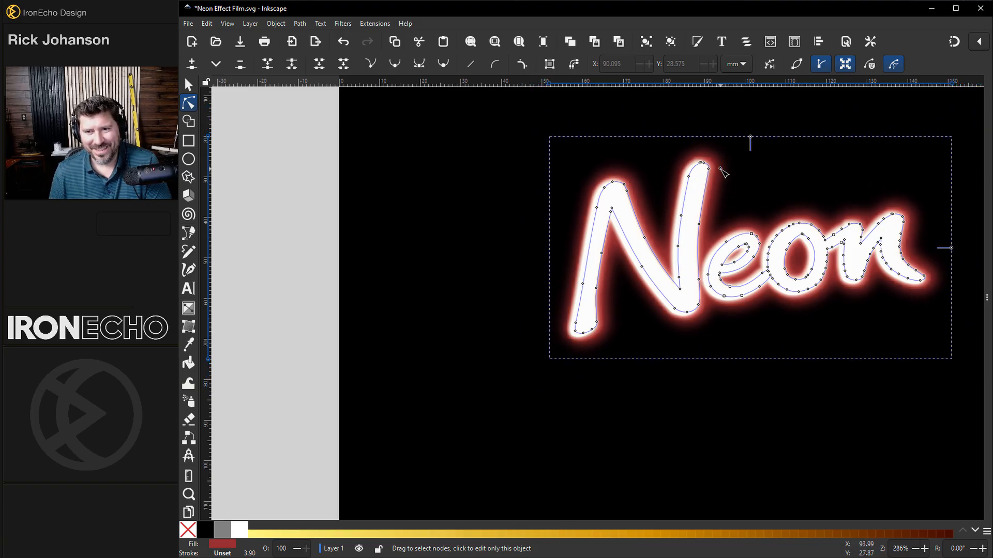
click(189, 83)
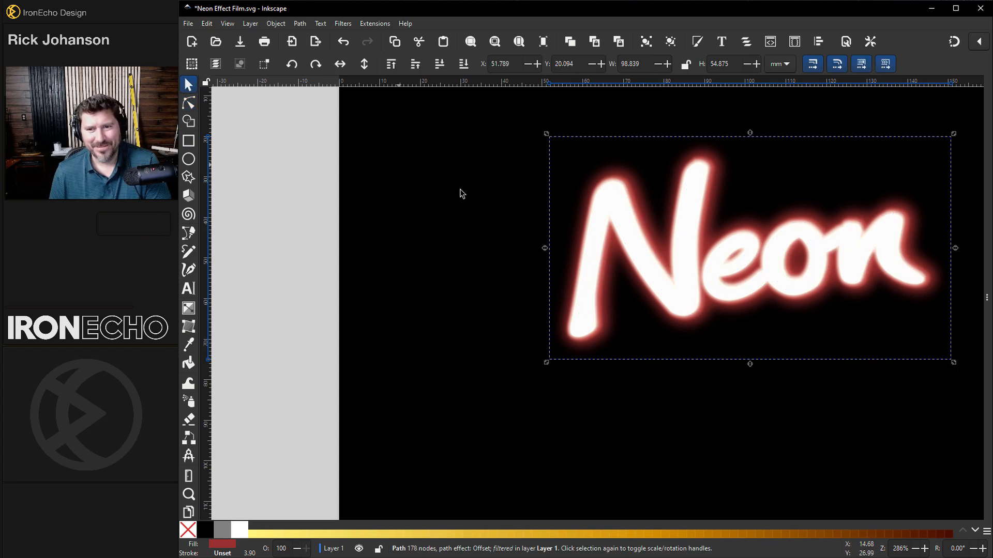